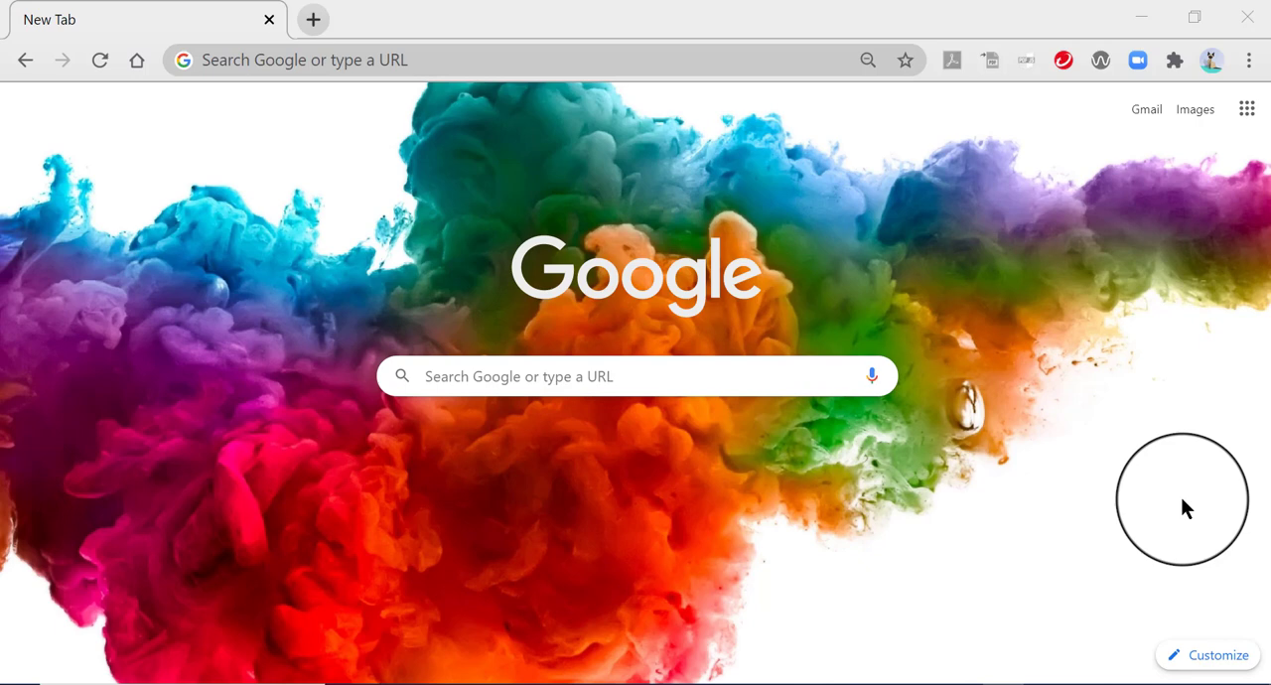
{"action": "mouse_move", "coordinate": [1121, 453]}
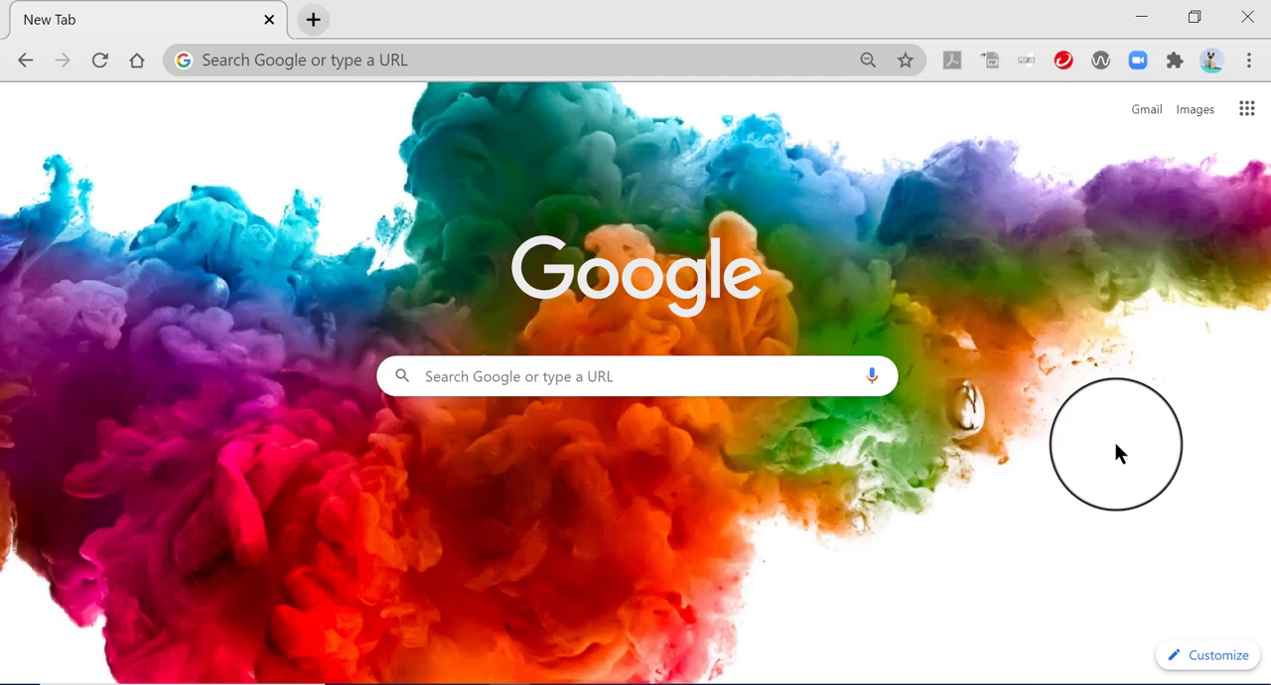
{"action": "mouse_move", "coordinate": [1128, 456]}
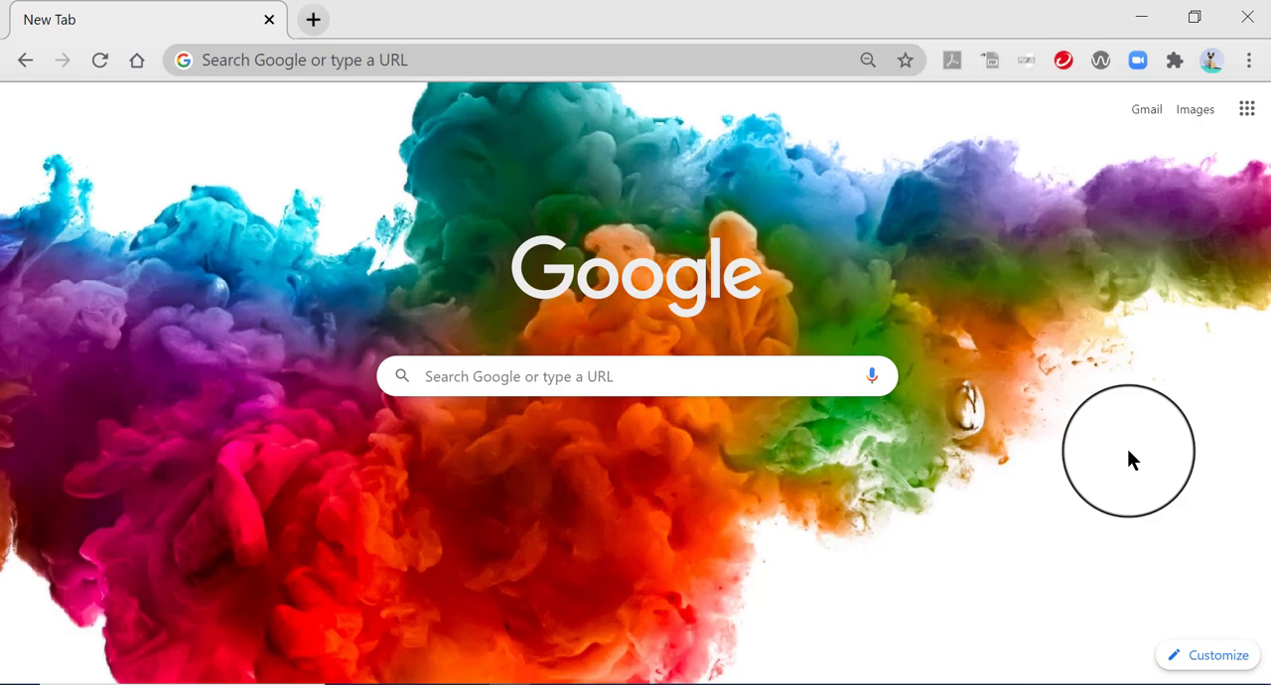
{"action": "mouse_move", "coordinate": [1144, 391]}
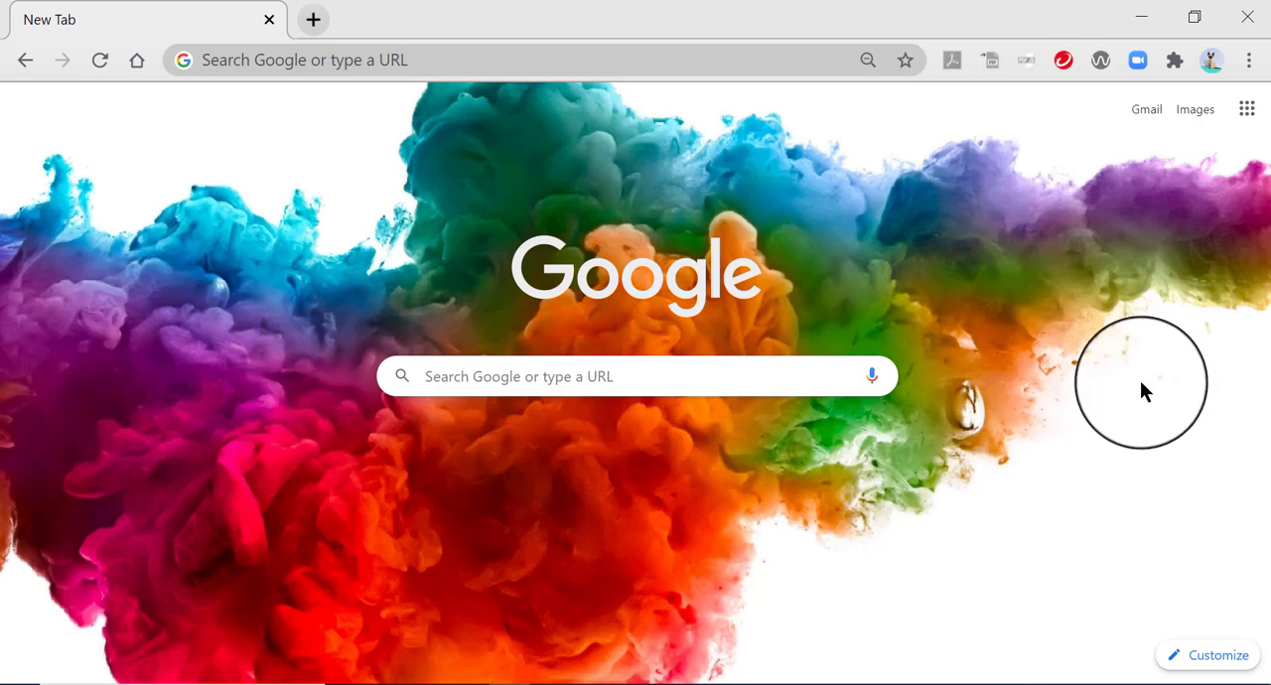
{"action": "mouse_move", "coordinate": [1148, 381]}
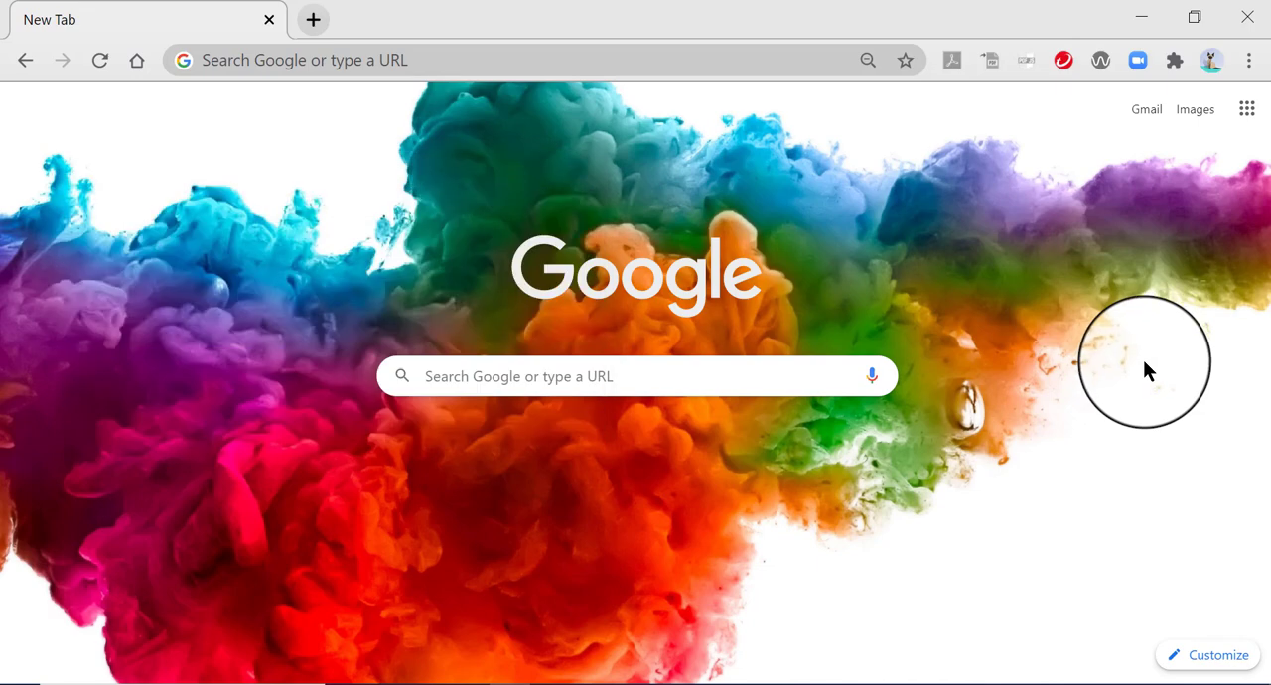
{"action": "mouse_move", "coordinate": [1115, 235]}
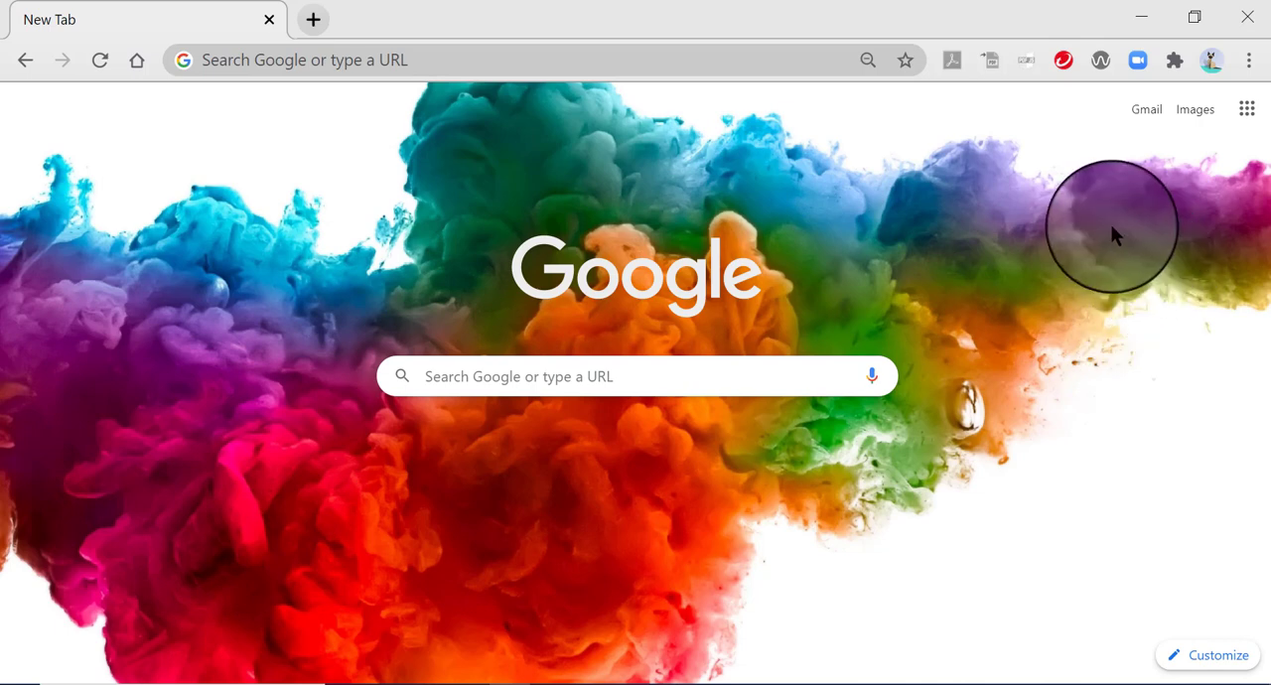
{"action": "mouse_move", "coordinate": [1072, 137]}
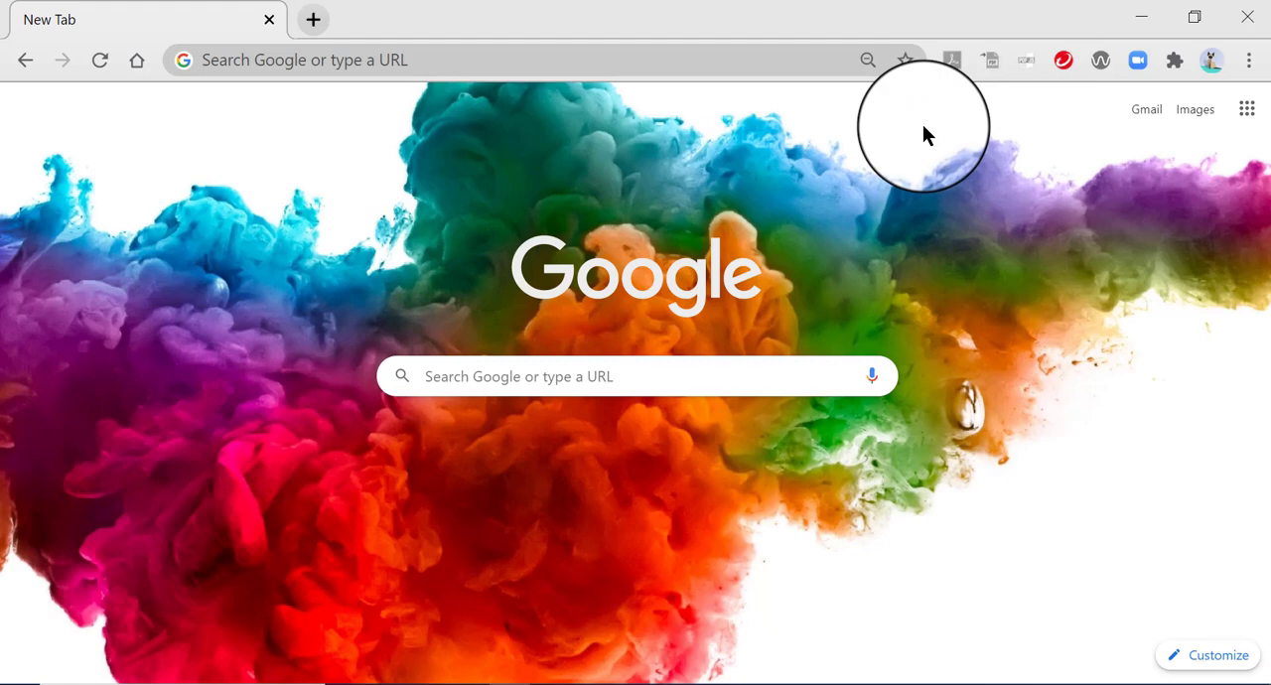
{"action": "mouse_move", "coordinate": [1221, 159]}
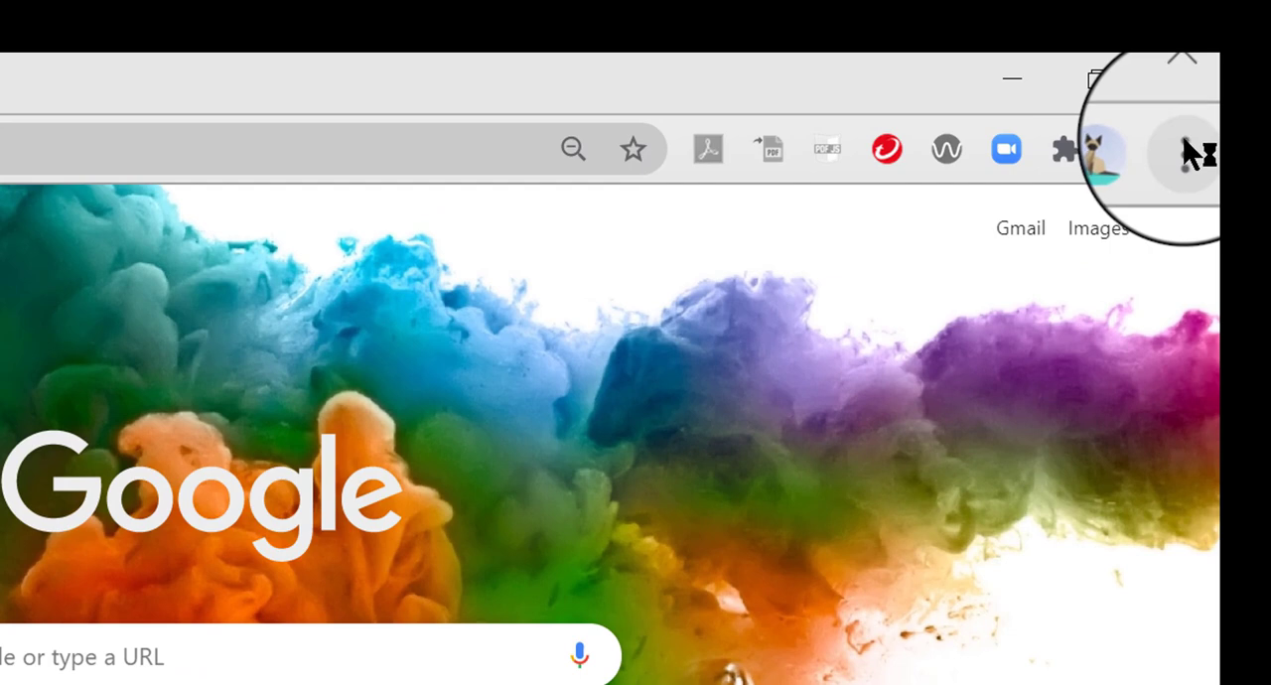
{"action": "mouse_move", "coordinate": [1182, 149]}
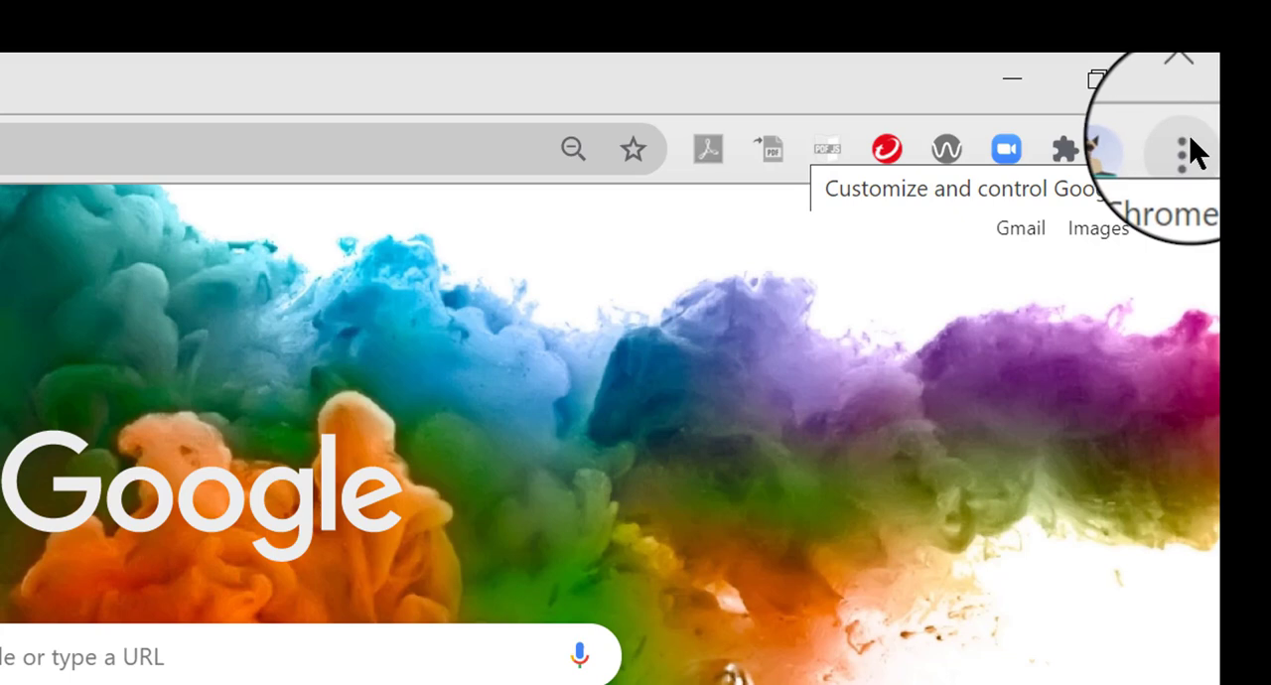
{"action": "mouse_move", "coordinate": [1187, 149]}
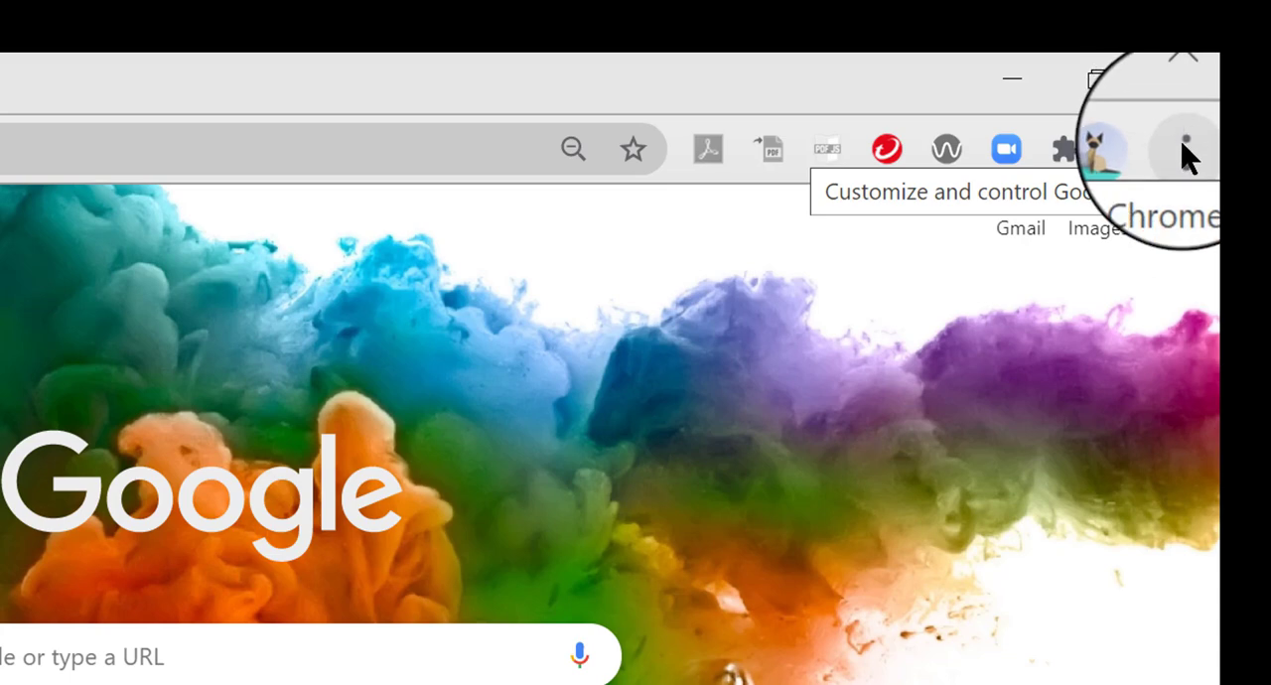
Step: Show Chrome's three-dot main menu with New window, History, Downloads and Bookmarks entries
{"action": "left_click", "coordinate": [1183, 149]}
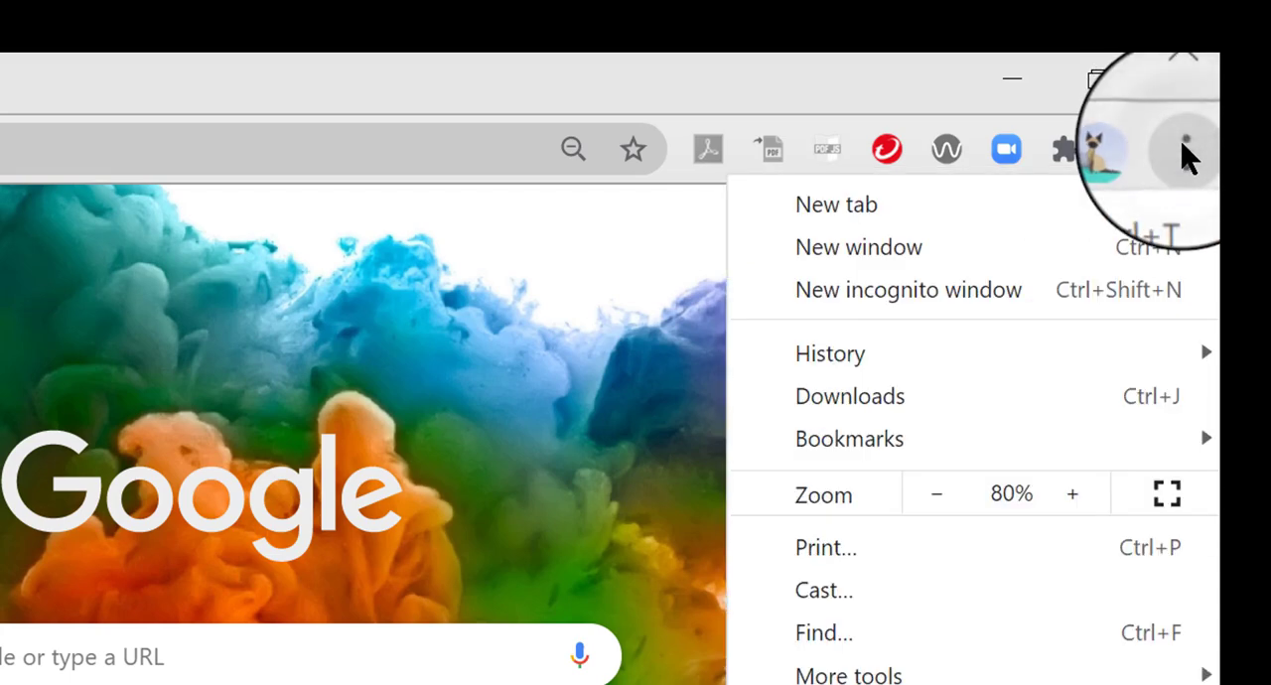
{"action": "mouse_move", "coordinate": [1065, 169]}
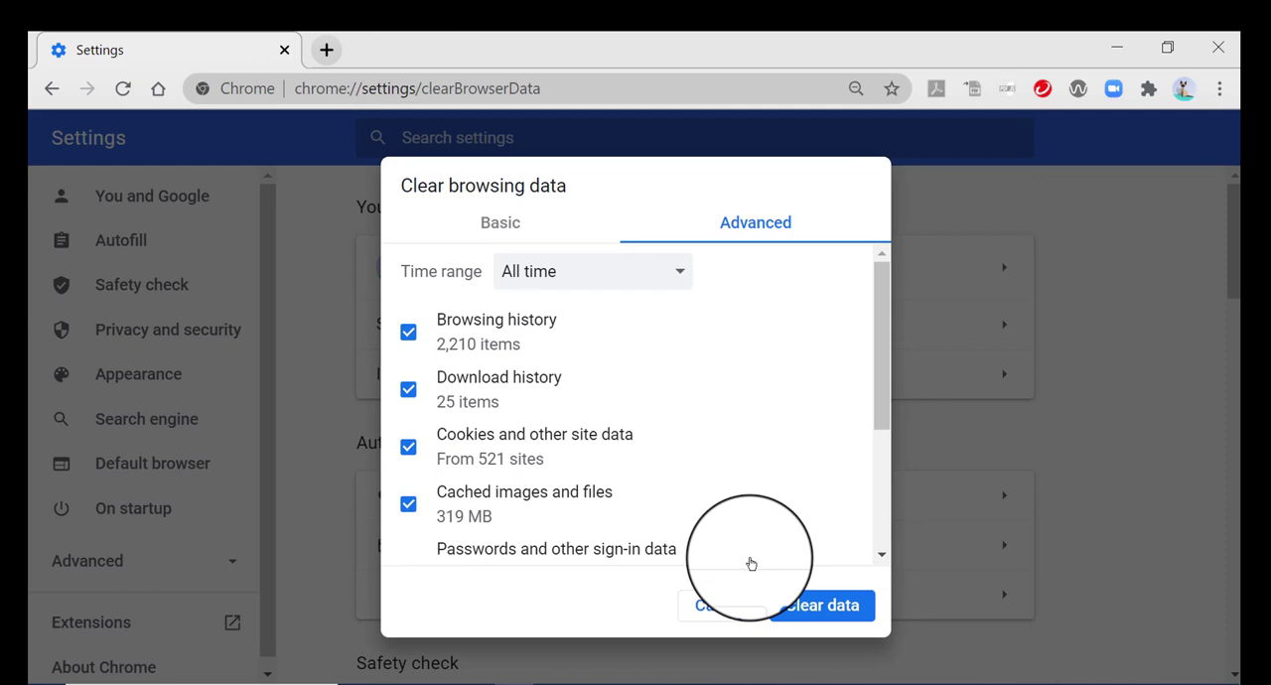
{"action": "mouse_move", "coordinate": [846, 516]}
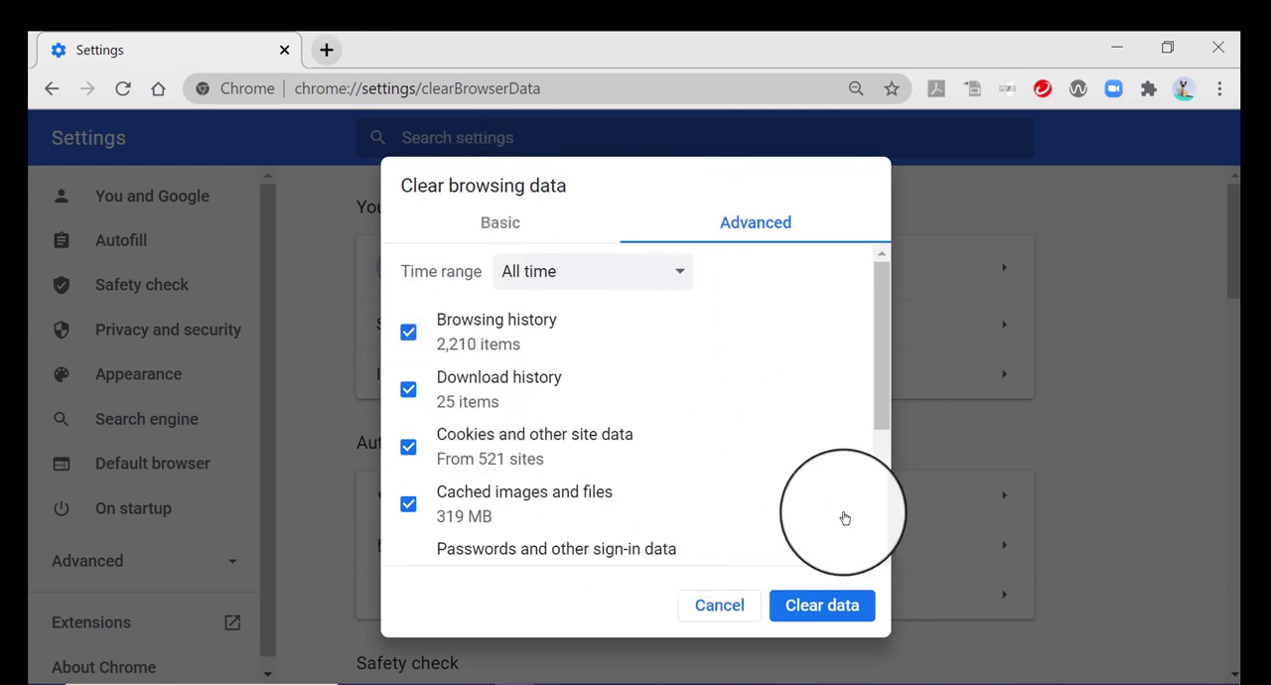
{"action": "mouse_move", "coordinate": [1001, 499]}
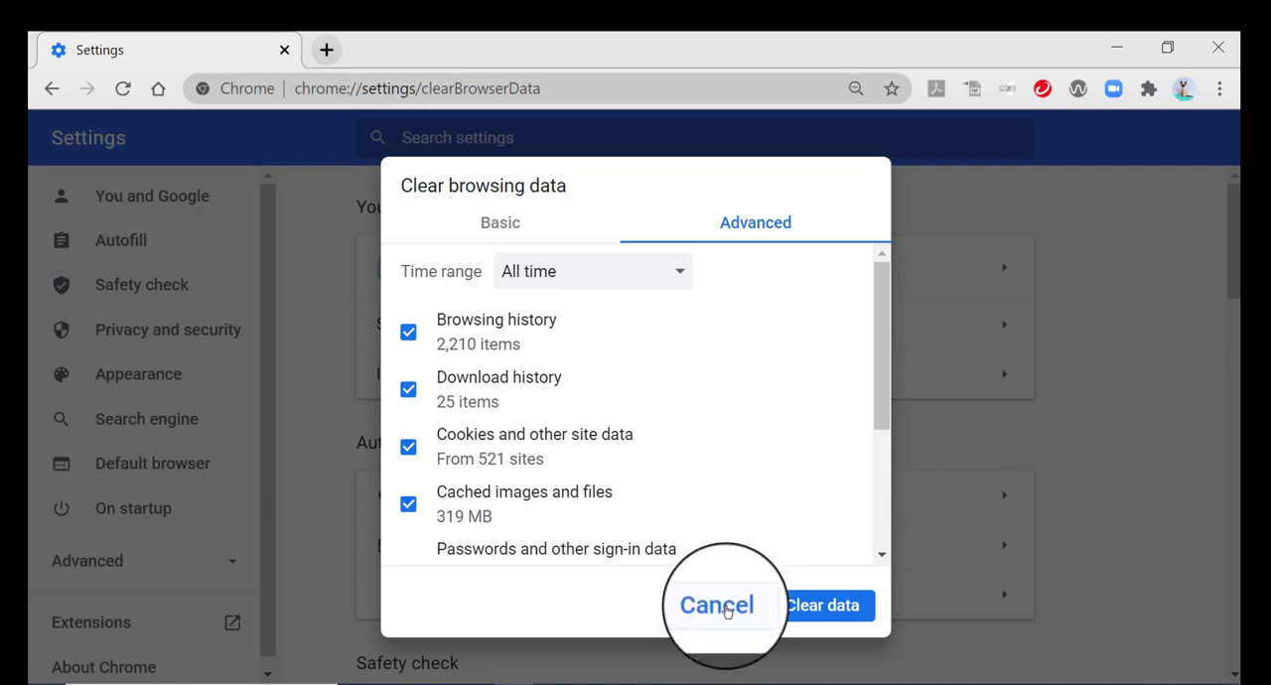
Step: Cancel the Clear browsing data dialog and settle the Settings page on Privacy and security
{"action": "left_click", "coordinate": [715, 603]}
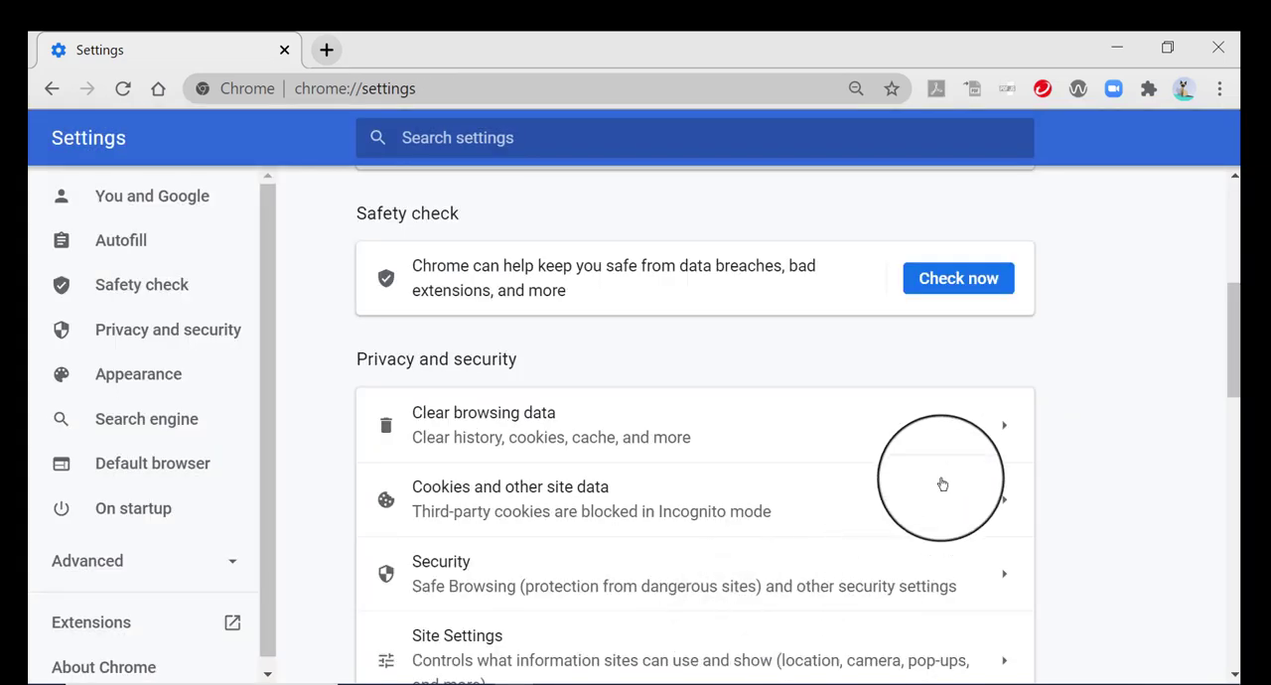
{"action": "mouse_move", "coordinate": [1116, 409]}
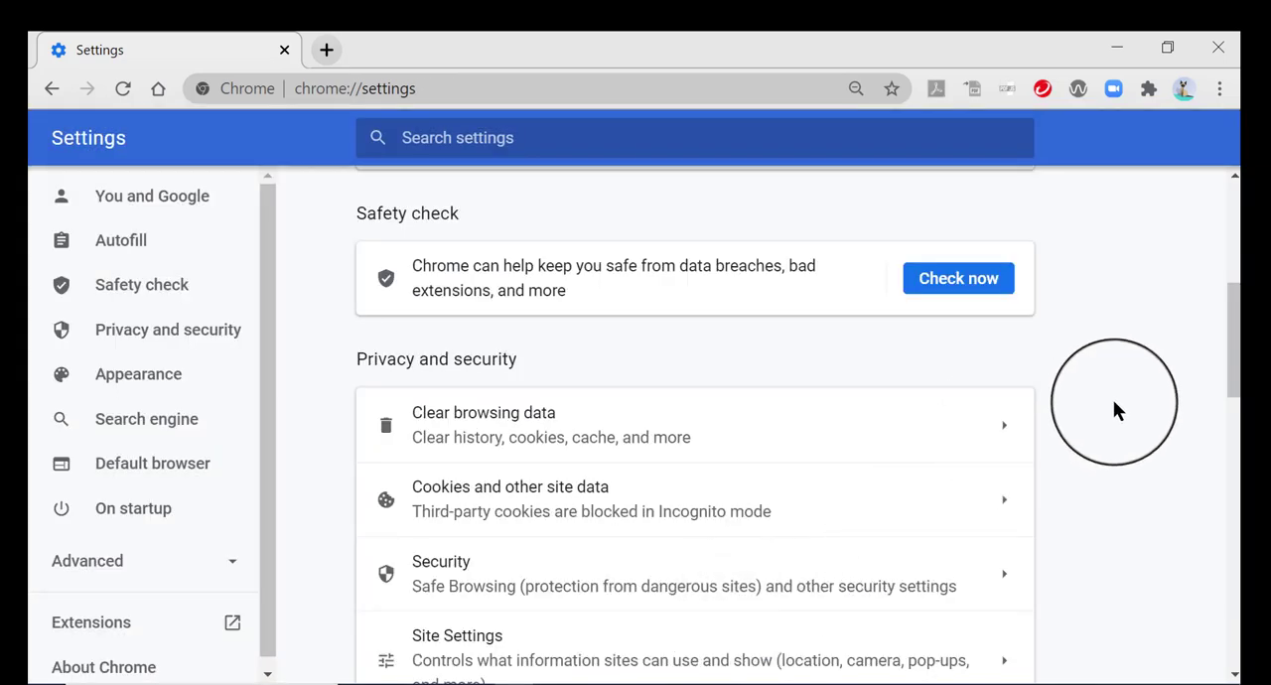
{"action": "scroll", "scroll_direction": "down", "scroll_amount": 3}
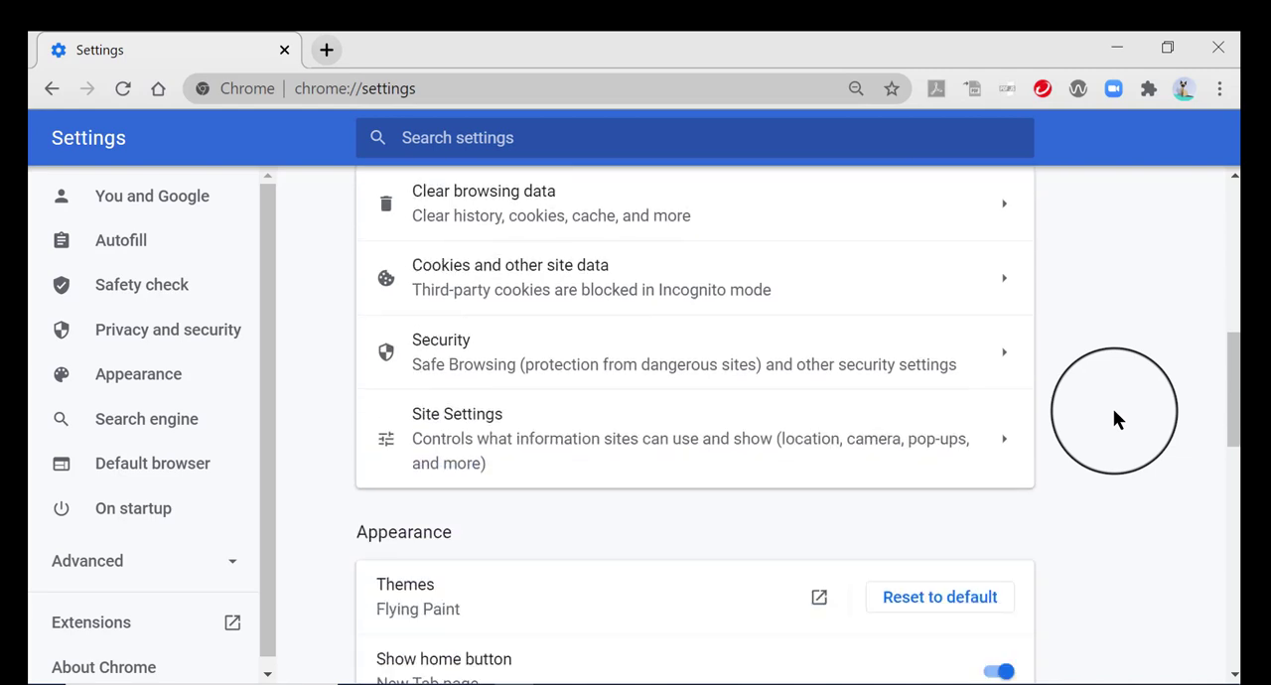
{"action": "scroll", "scroll_direction": "up", "scroll_amount": 3}
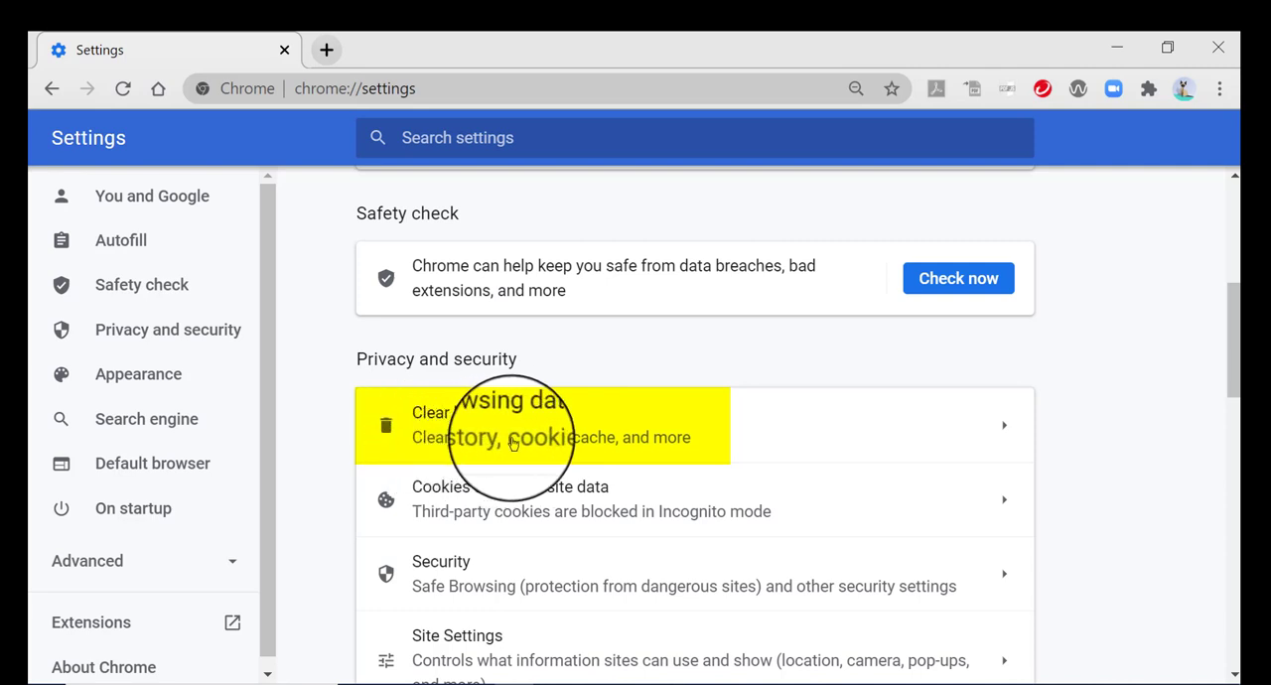
{"action": "mouse_move", "coordinate": [695, 440]}
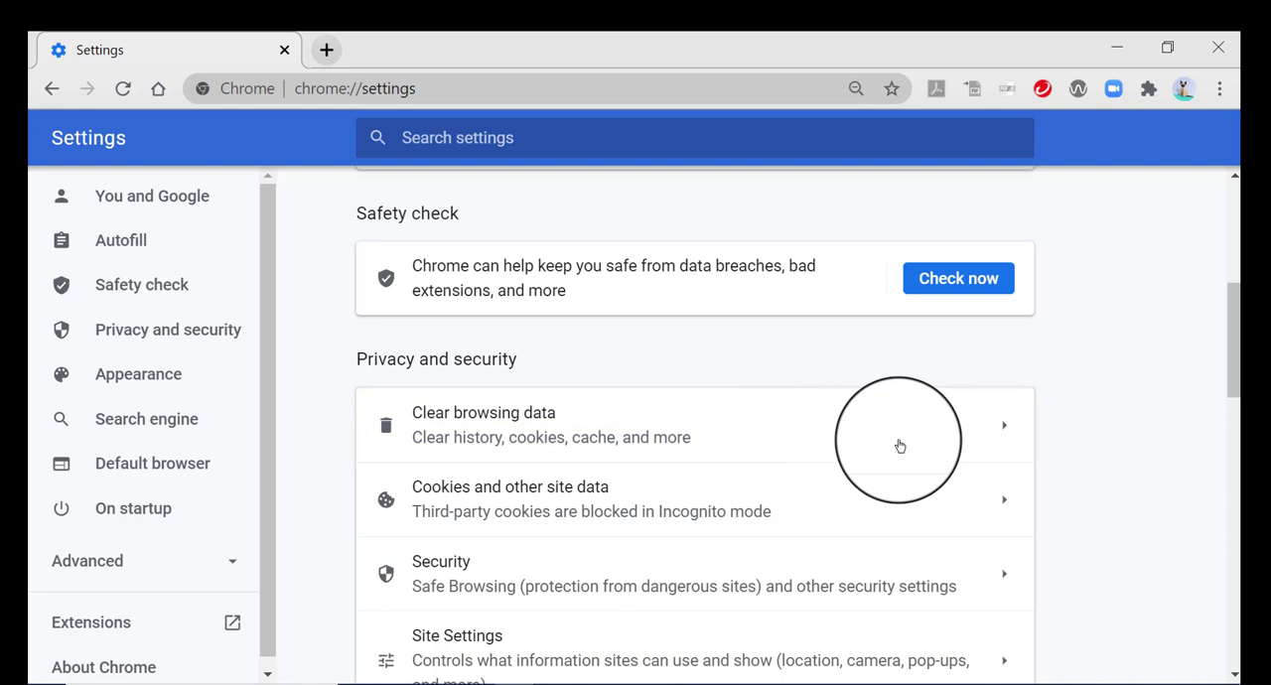
{"action": "mouse_move", "coordinate": [992, 429]}
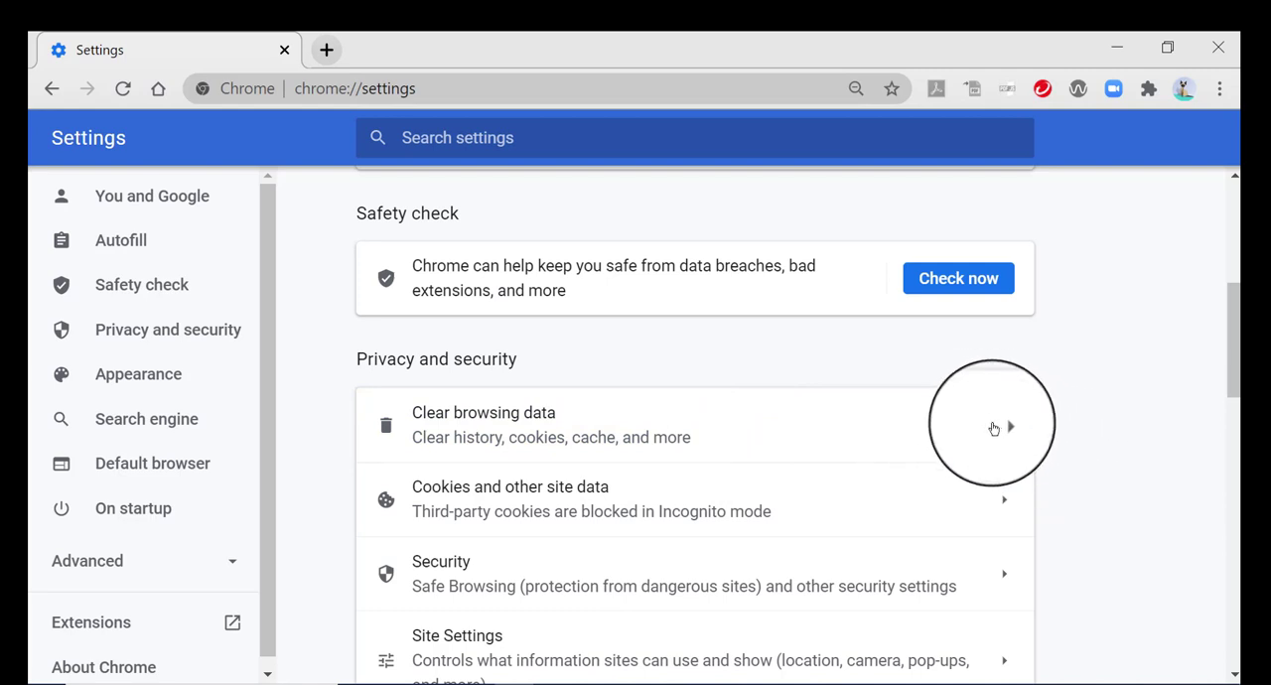
{"action": "mouse_move", "coordinate": [1001, 426]}
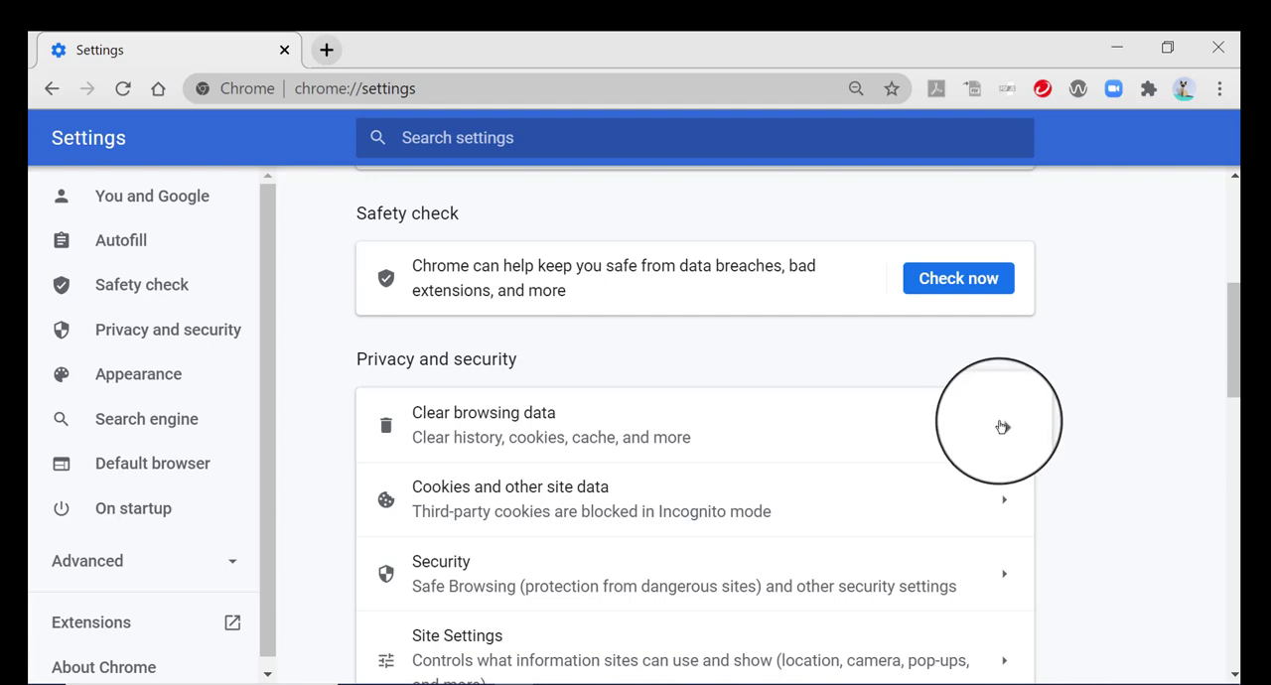
{"action": "left_click", "coordinate": [484, 425]}
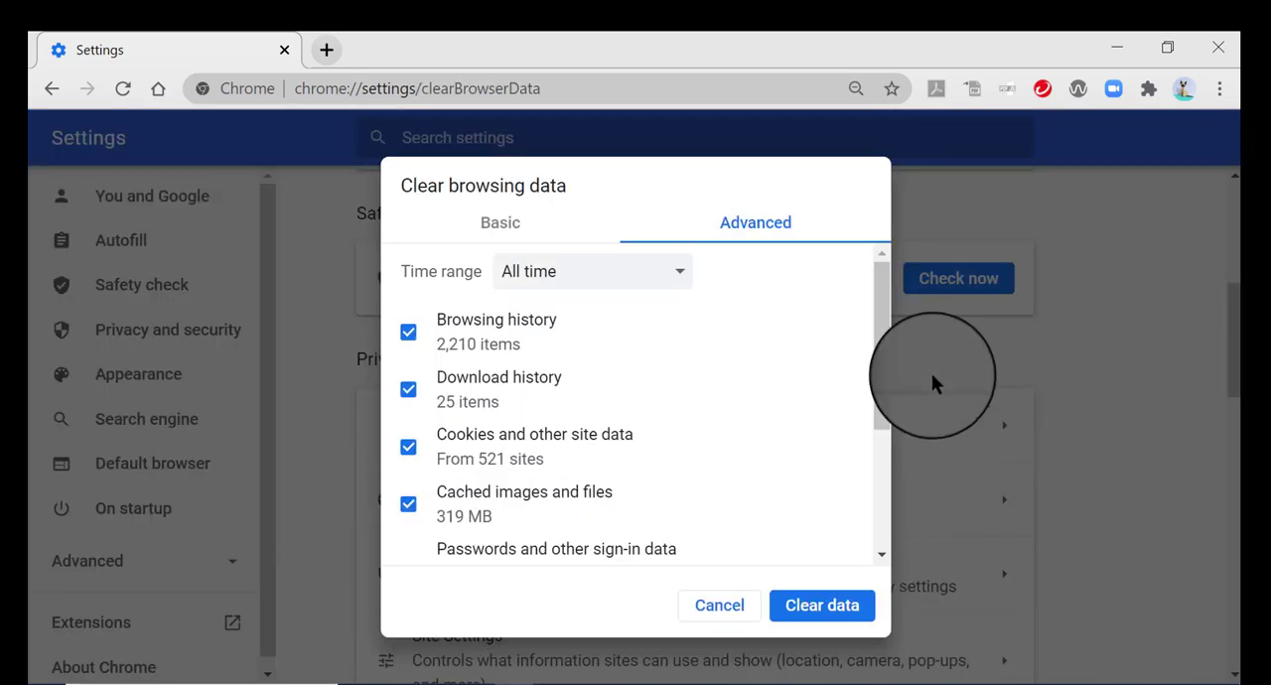
{"action": "scroll", "scroll_direction": "down", "scroll_amount": 3}
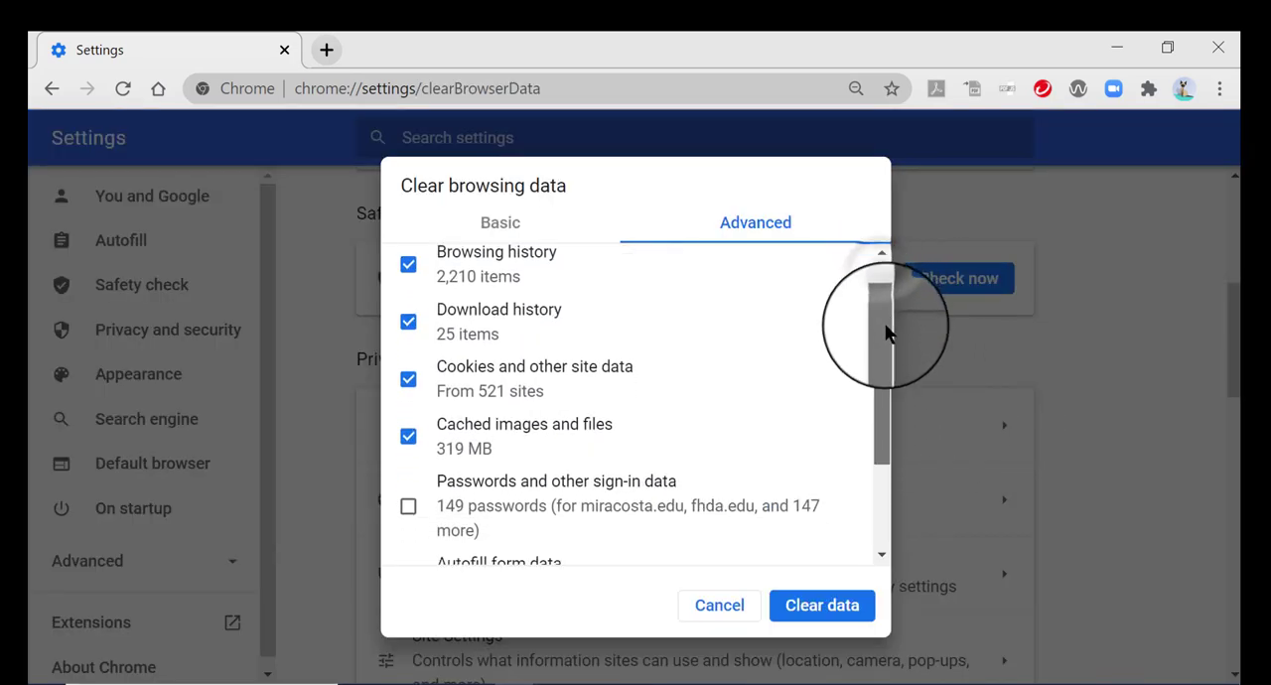
{"action": "scroll", "scroll_direction": "up", "scroll_amount": 3}
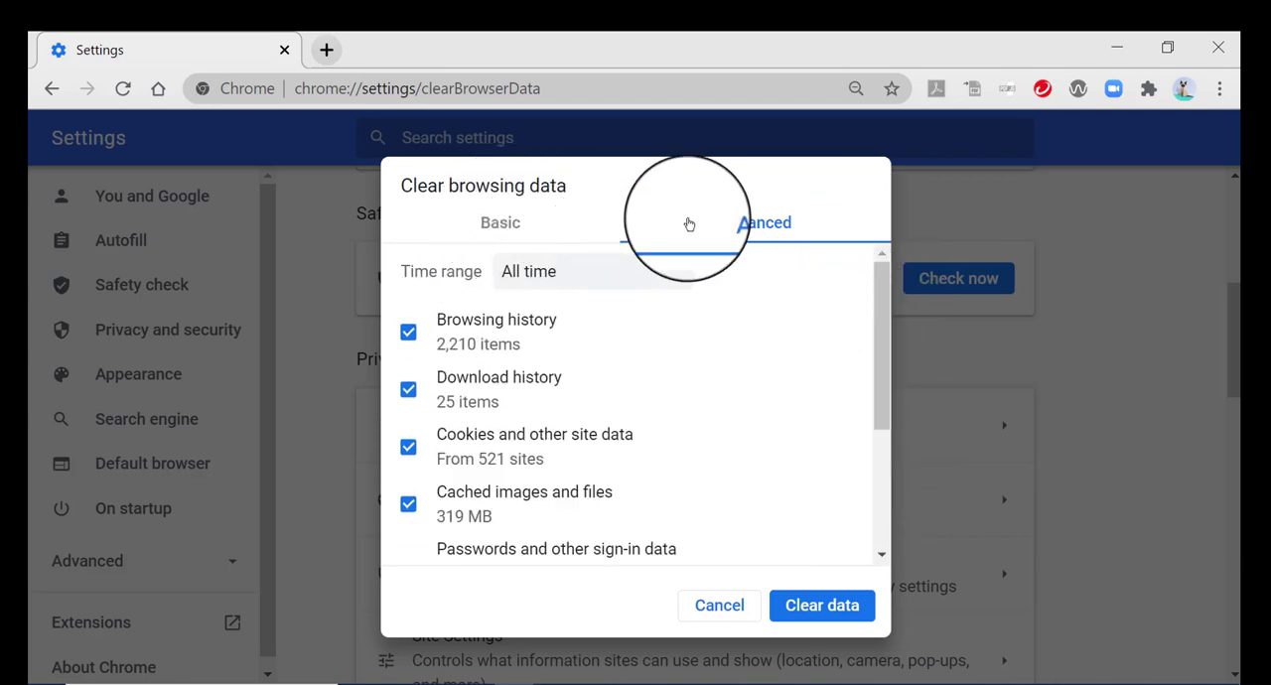
{"action": "left_click", "coordinate": [501, 223]}
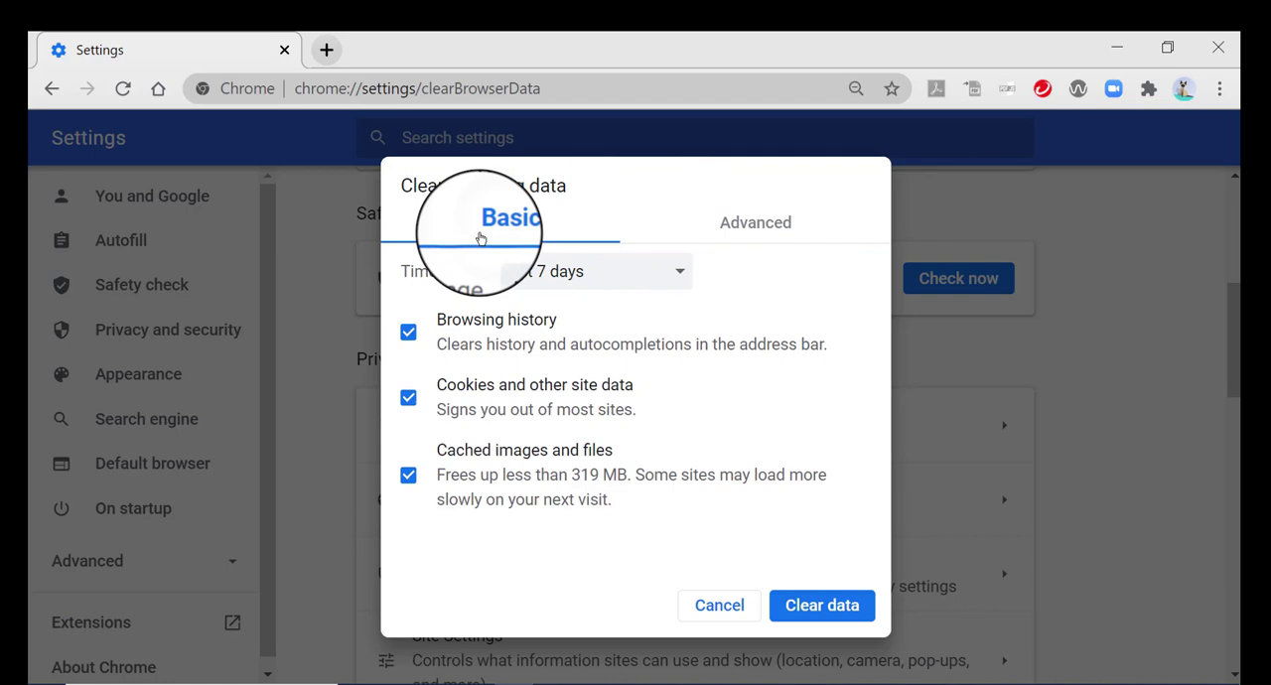
{"action": "mouse_move", "coordinate": [558, 548]}
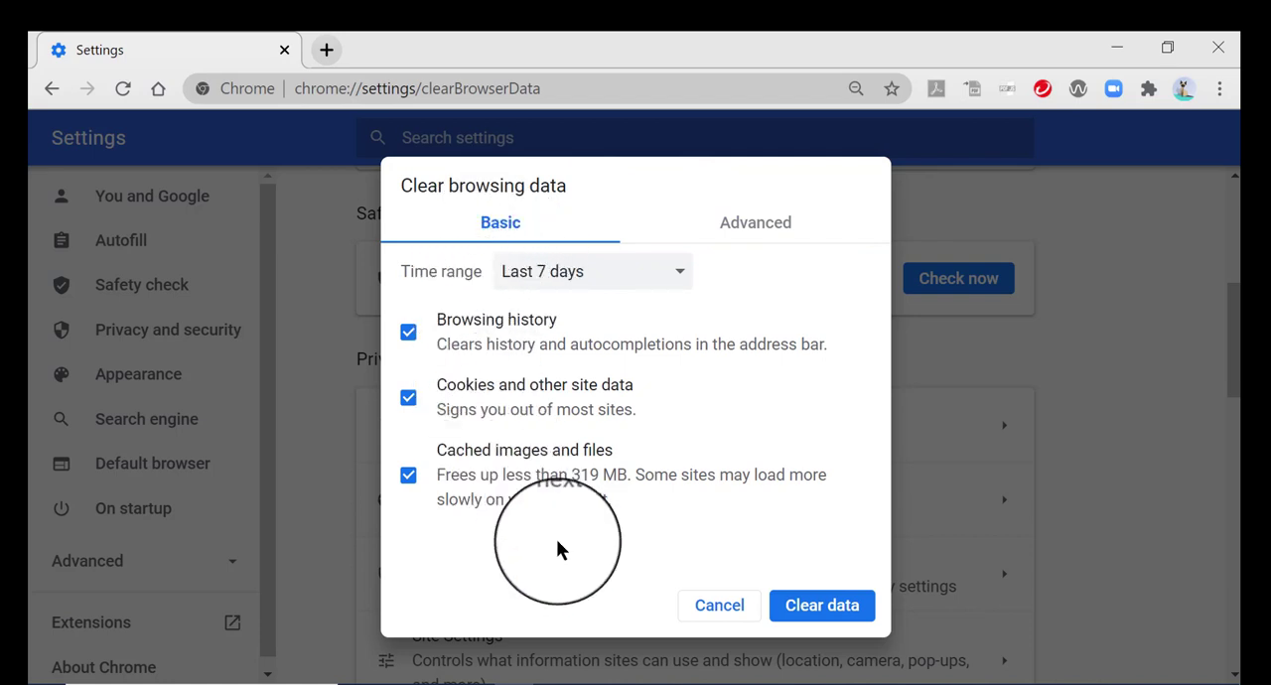
{"action": "mouse_move", "coordinate": [560, 532]}
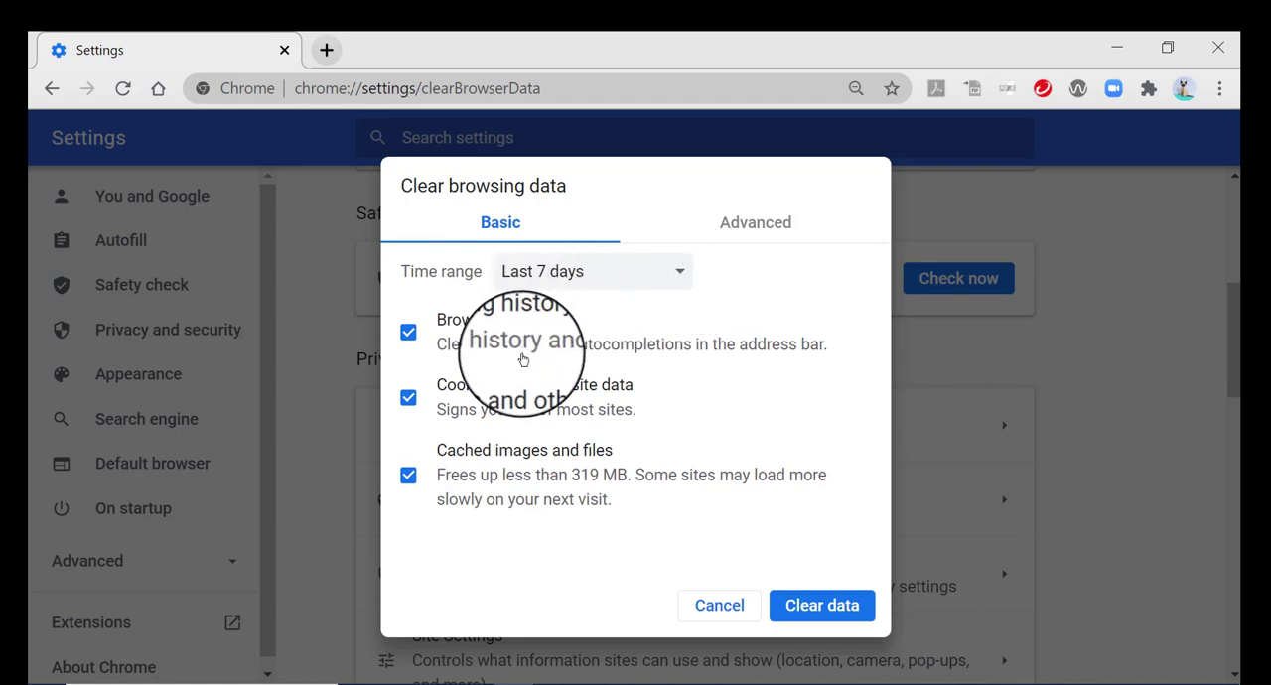
{"action": "mouse_move", "coordinate": [734, 314]}
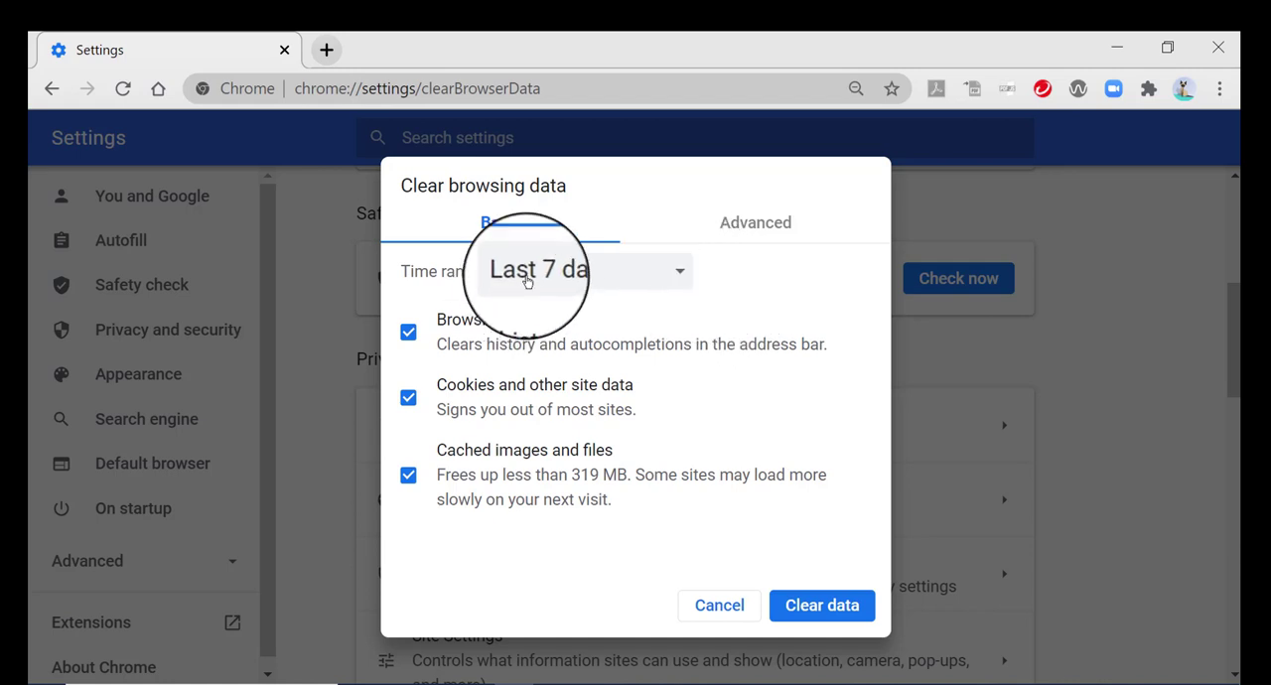
{"action": "left_click", "coordinate": [583, 270]}
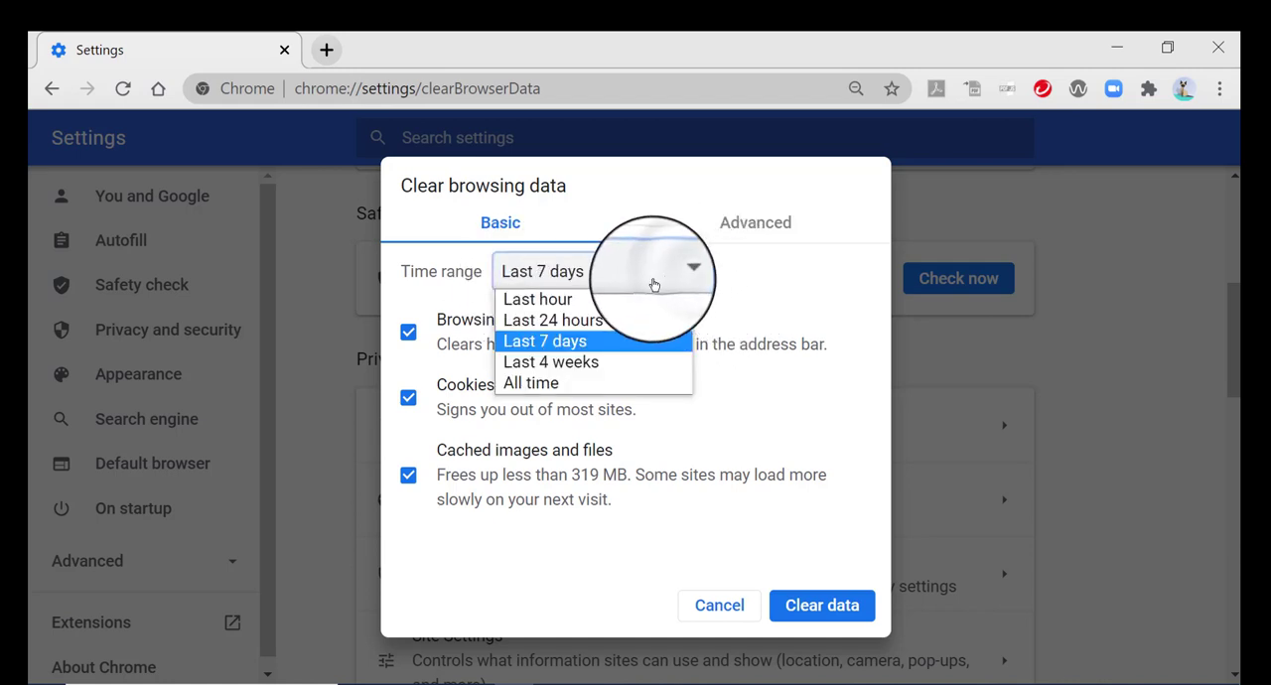
{"action": "mouse_move", "coordinate": [550, 361]}
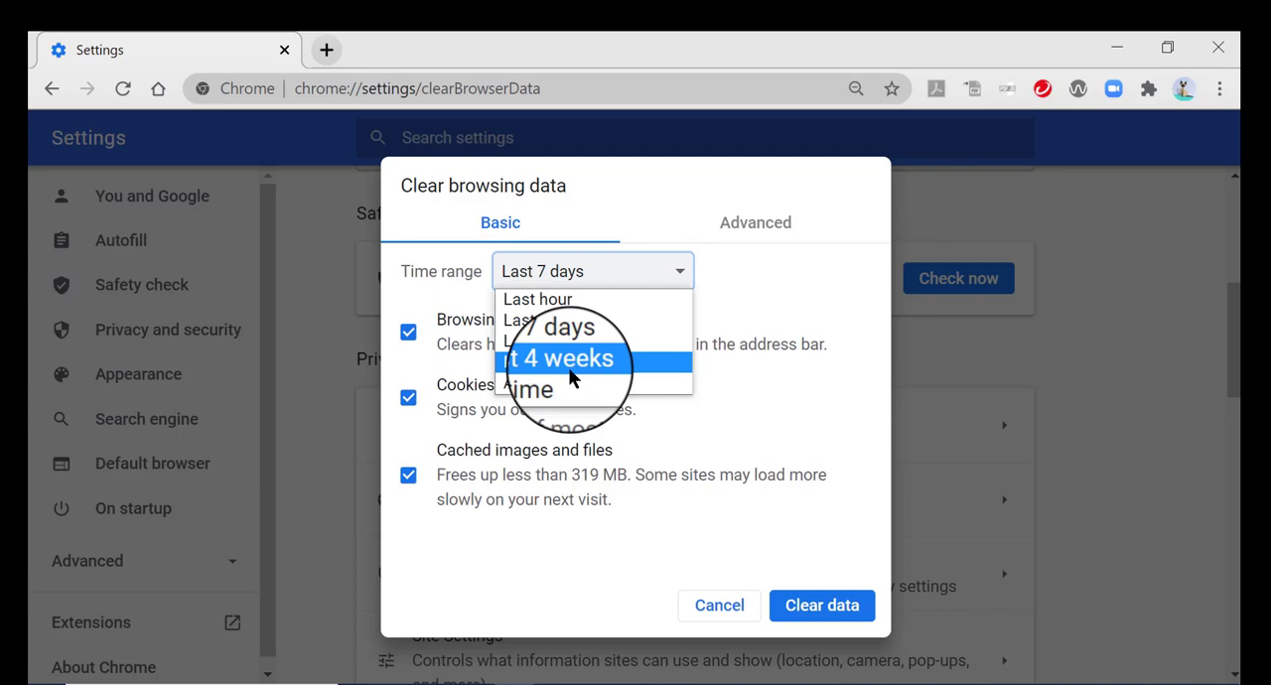
{"action": "mouse_move", "coordinate": [566, 388]}
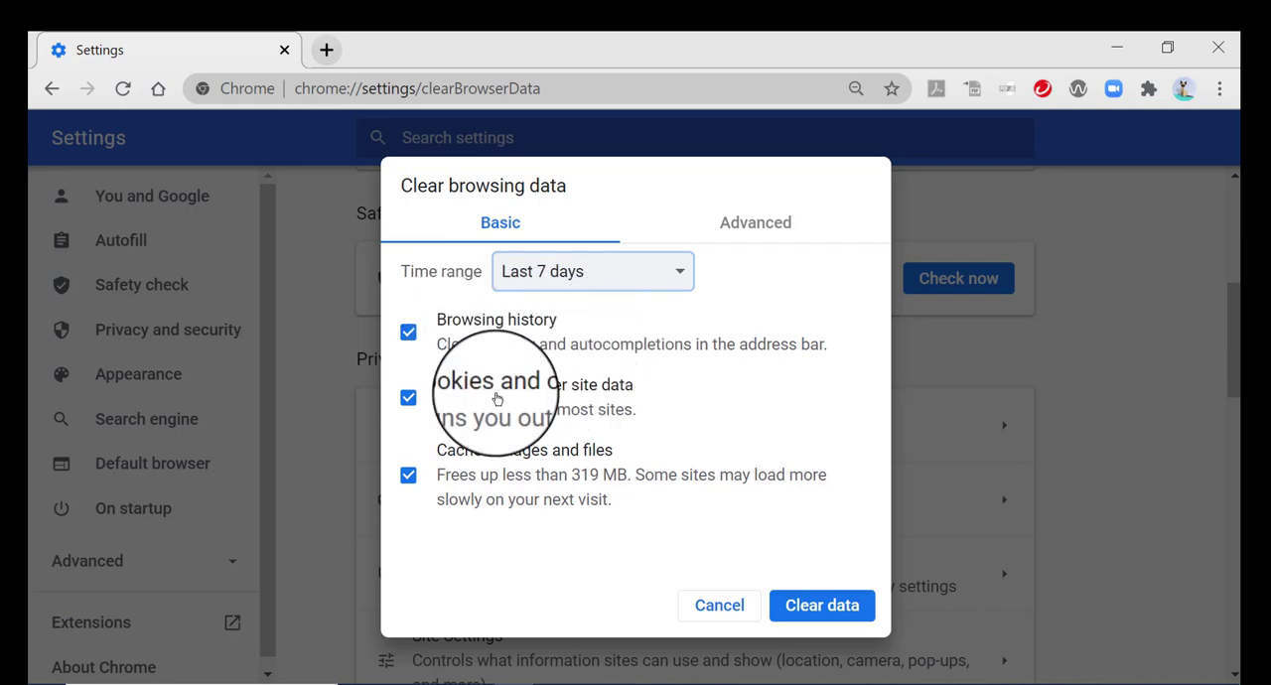
{"action": "mouse_move", "coordinate": [552, 374]}
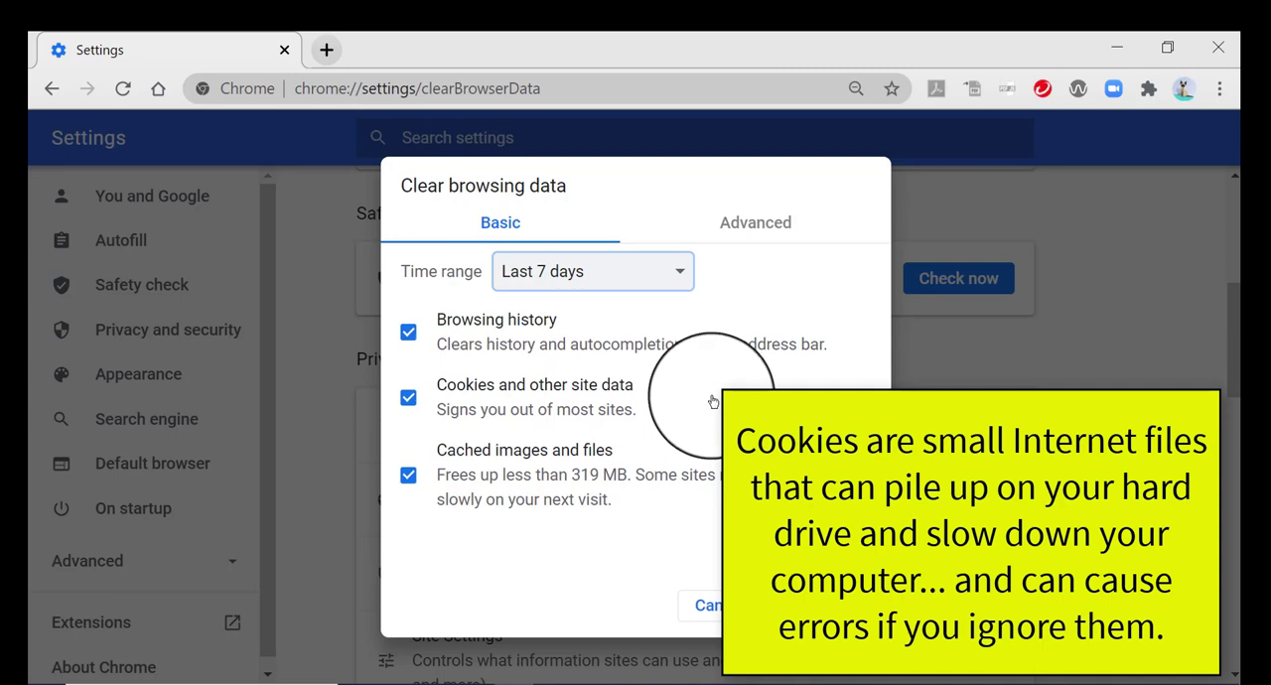
{"action": "mouse_move", "coordinate": [715, 407]}
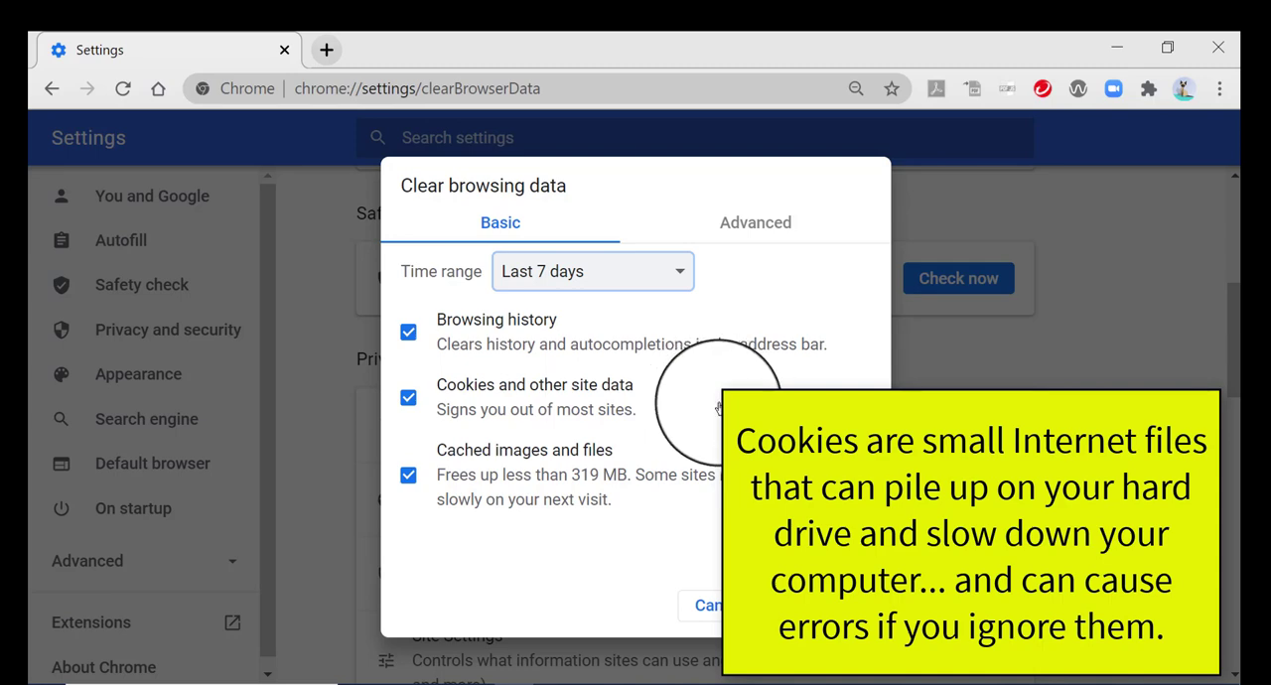
{"action": "mouse_move", "coordinate": [580, 572]}
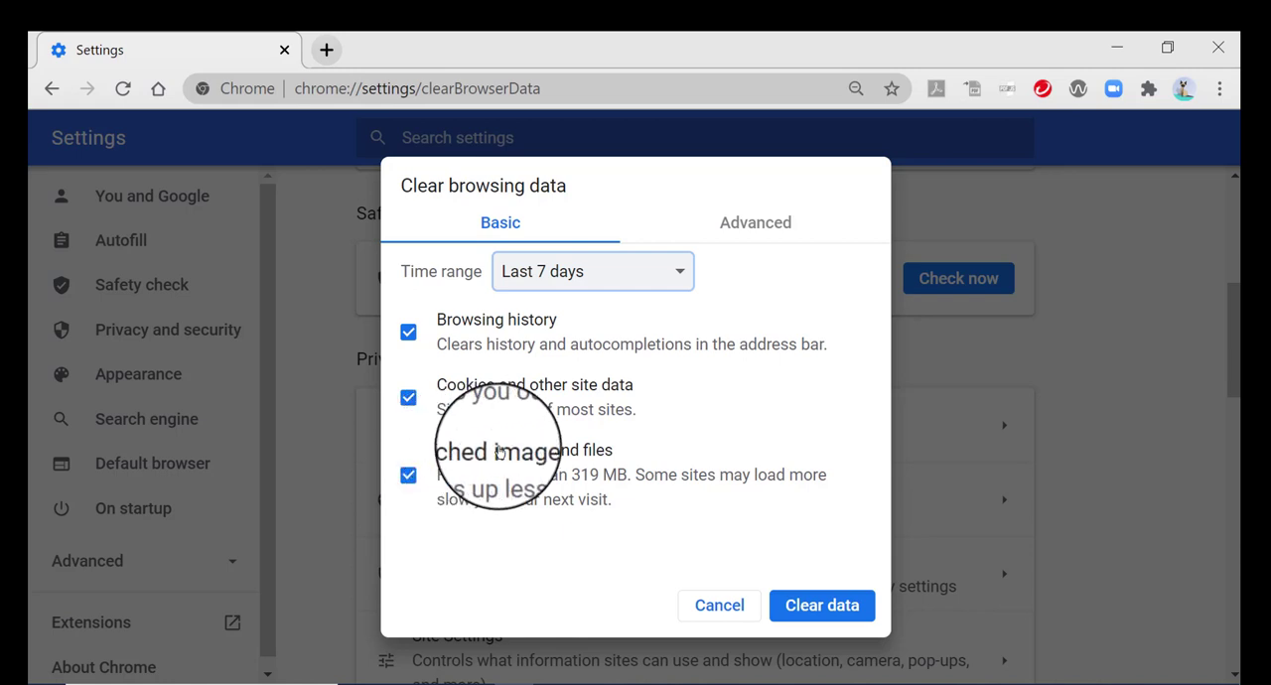
{"action": "mouse_move", "coordinate": [635, 544]}
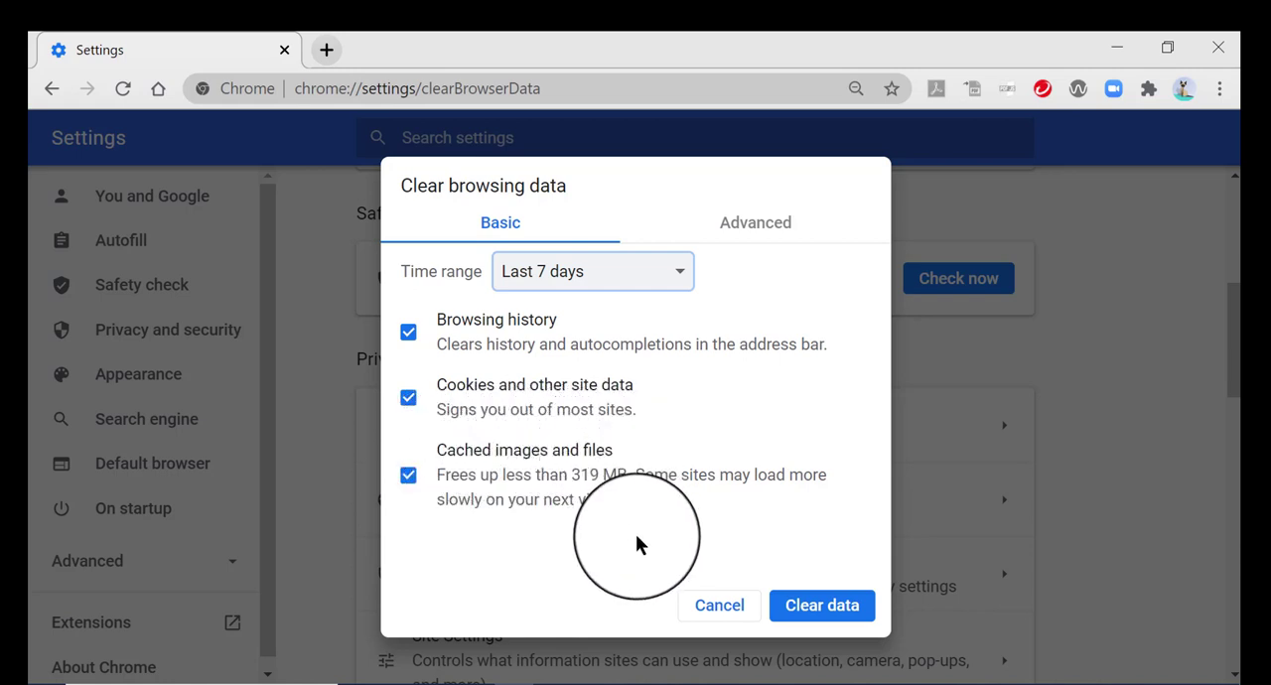
{"action": "mouse_move", "coordinate": [656, 520]}
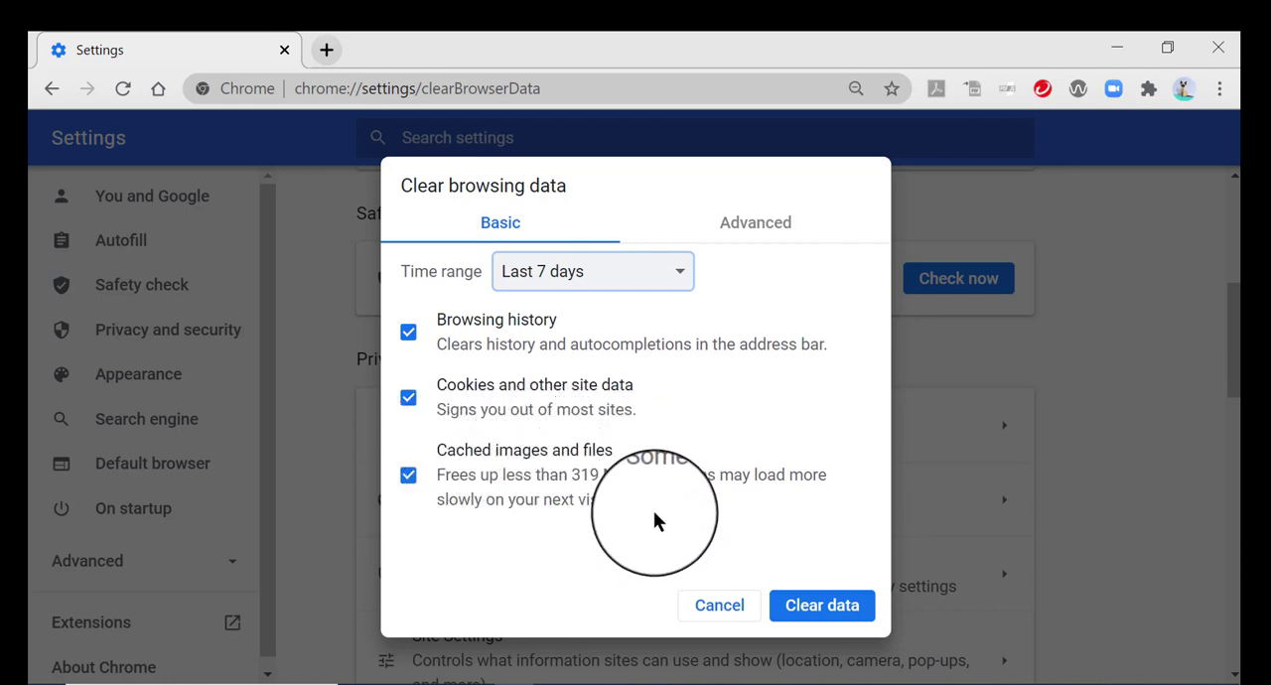
{"action": "mouse_move", "coordinate": [546, 576]}
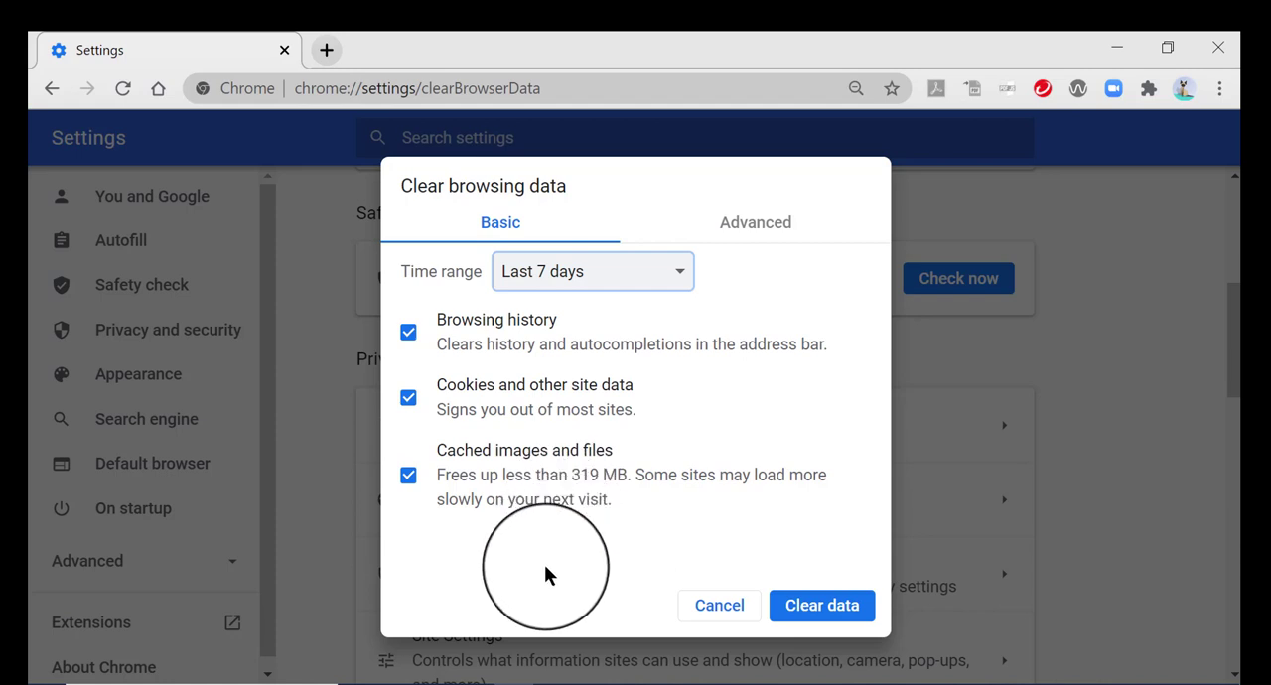
{"action": "mouse_move", "coordinate": [564, 552]}
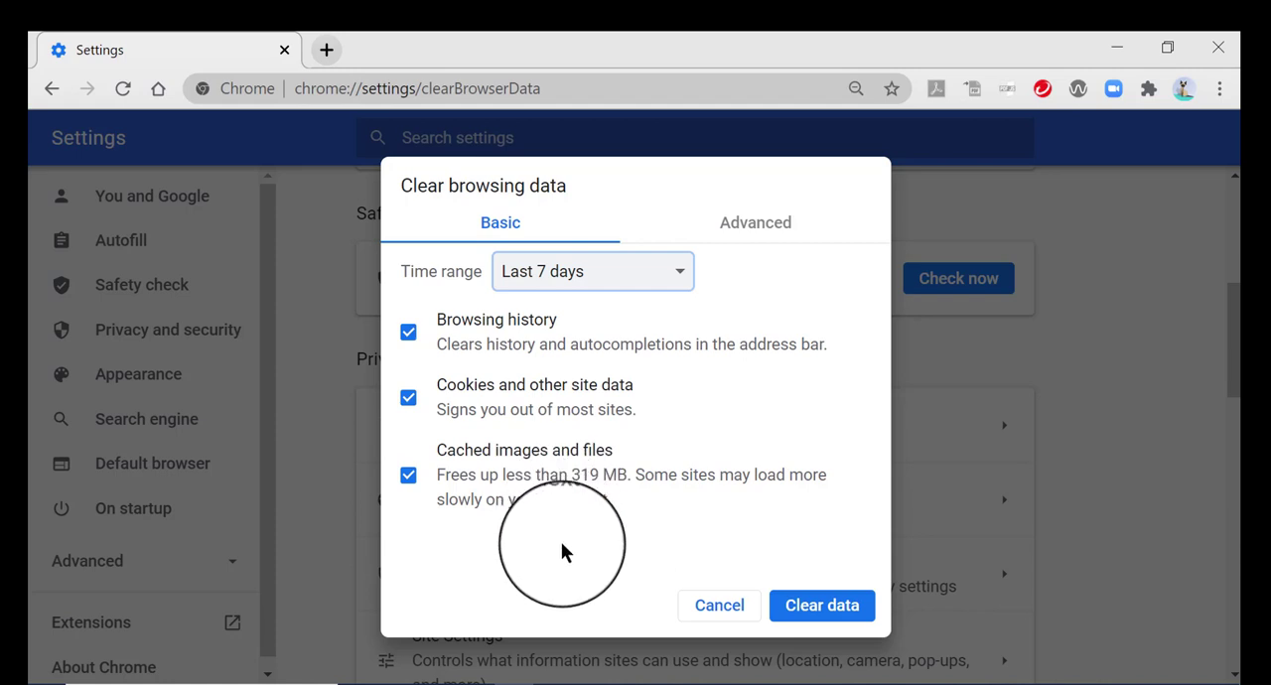
{"action": "mouse_move", "coordinate": [587, 566]}
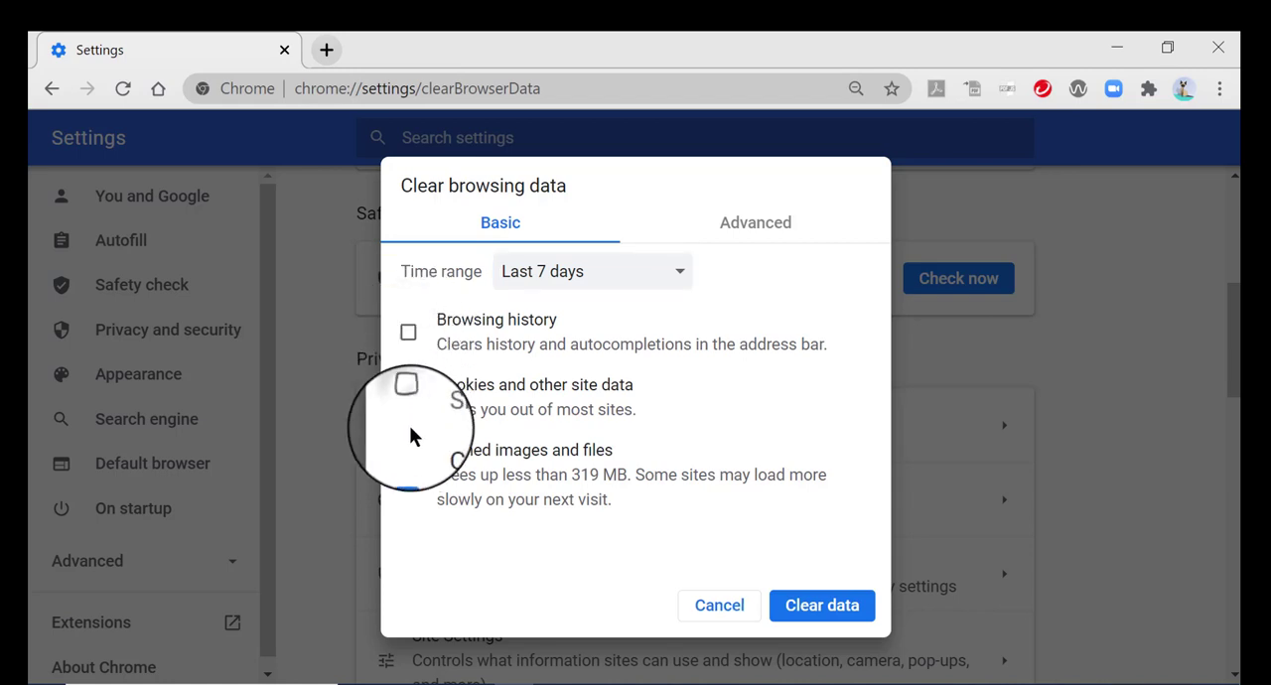
{"action": "left_click", "coordinate": [409, 474]}
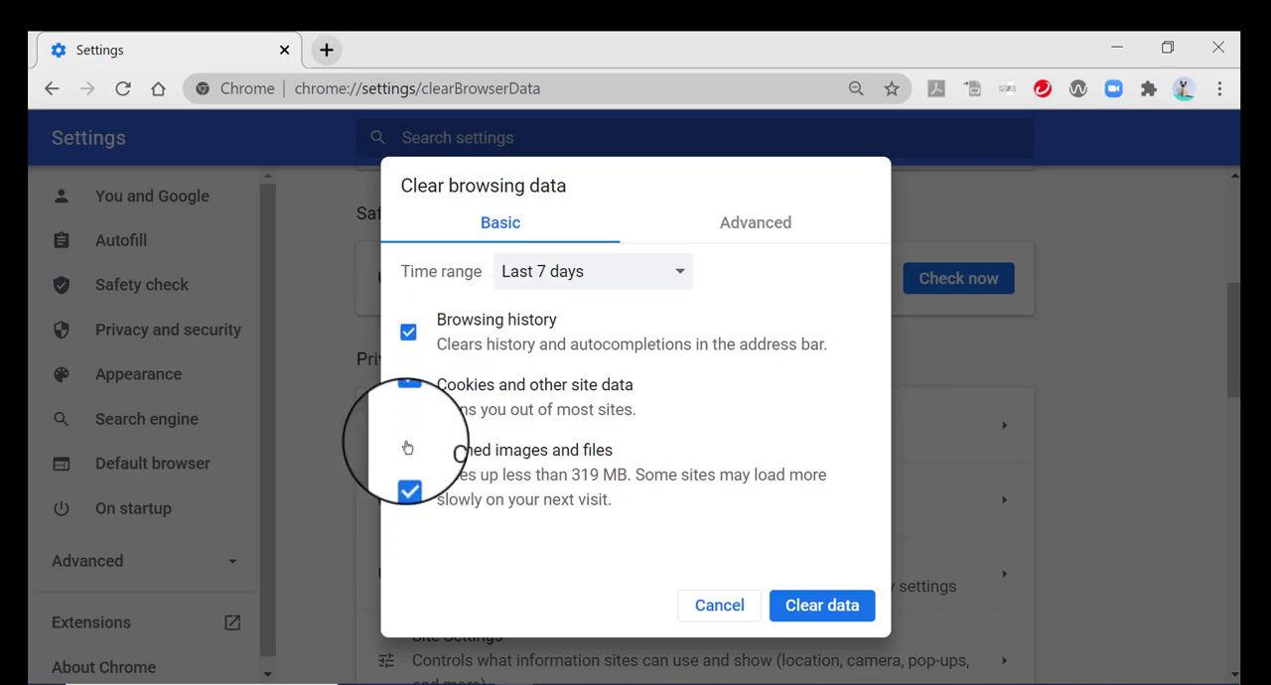
{"action": "mouse_move", "coordinate": [358, 536]}
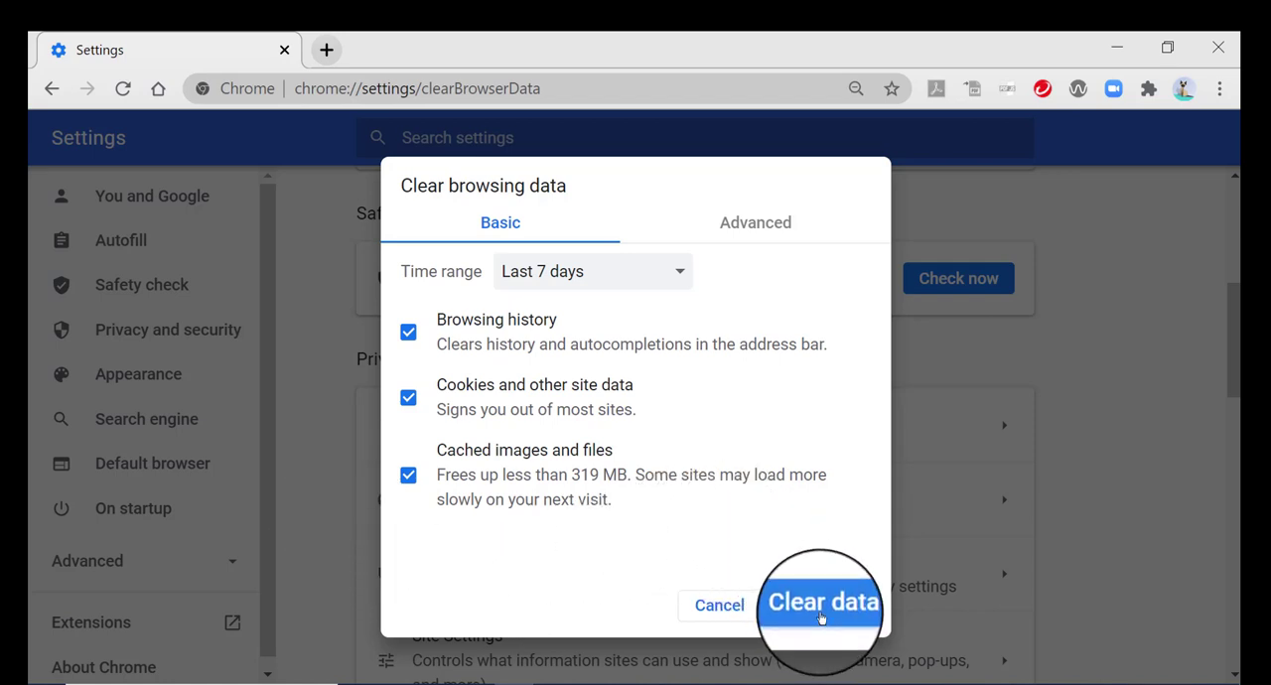
{"action": "mouse_move", "coordinate": [794, 248]}
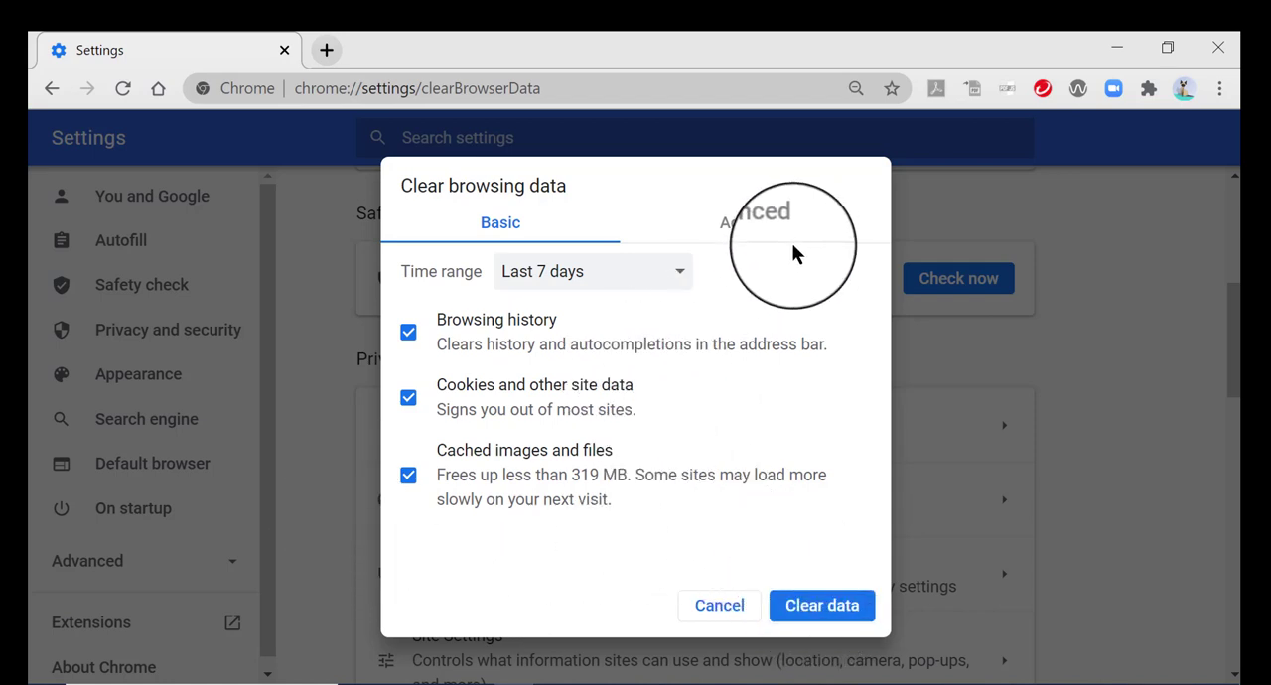
Step: Switch to the Advanced tab with Time range All time and review the ticked data types
{"action": "left_click", "coordinate": [755, 223]}
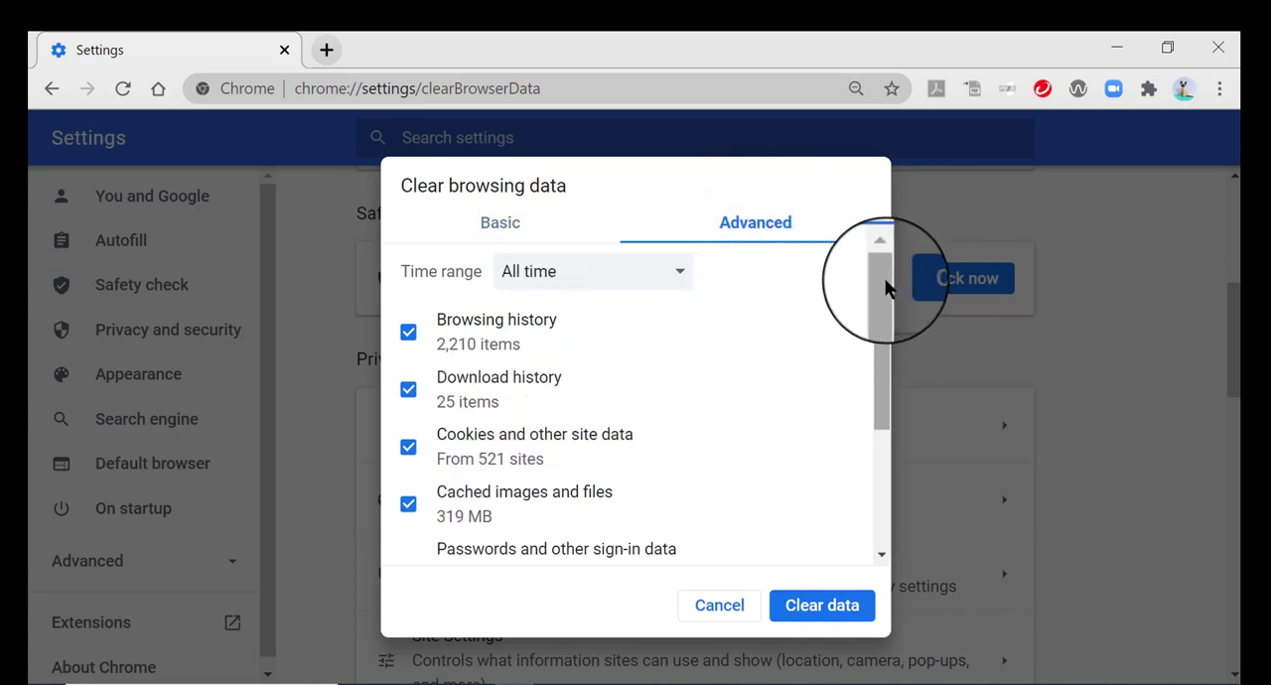
{"action": "scroll", "scroll_direction": "down", "scroll_amount": 3}
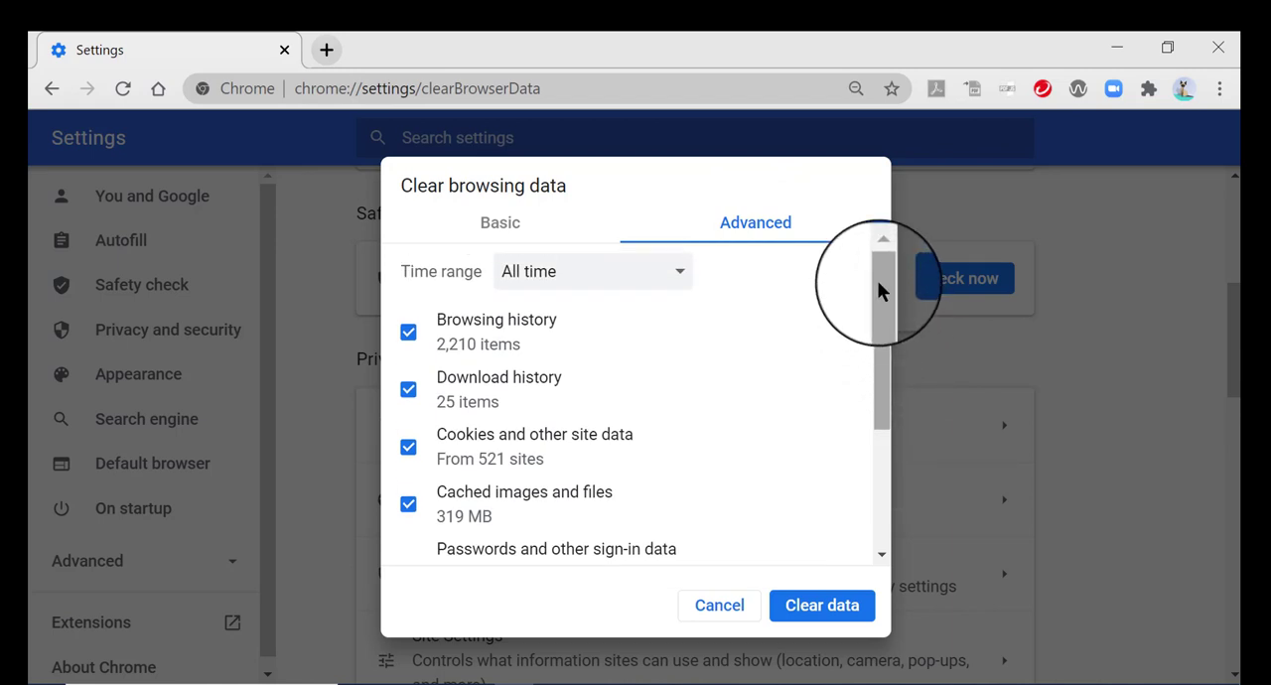
{"action": "scroll", "scroll_direction": "down", "scroll_amount": 3}
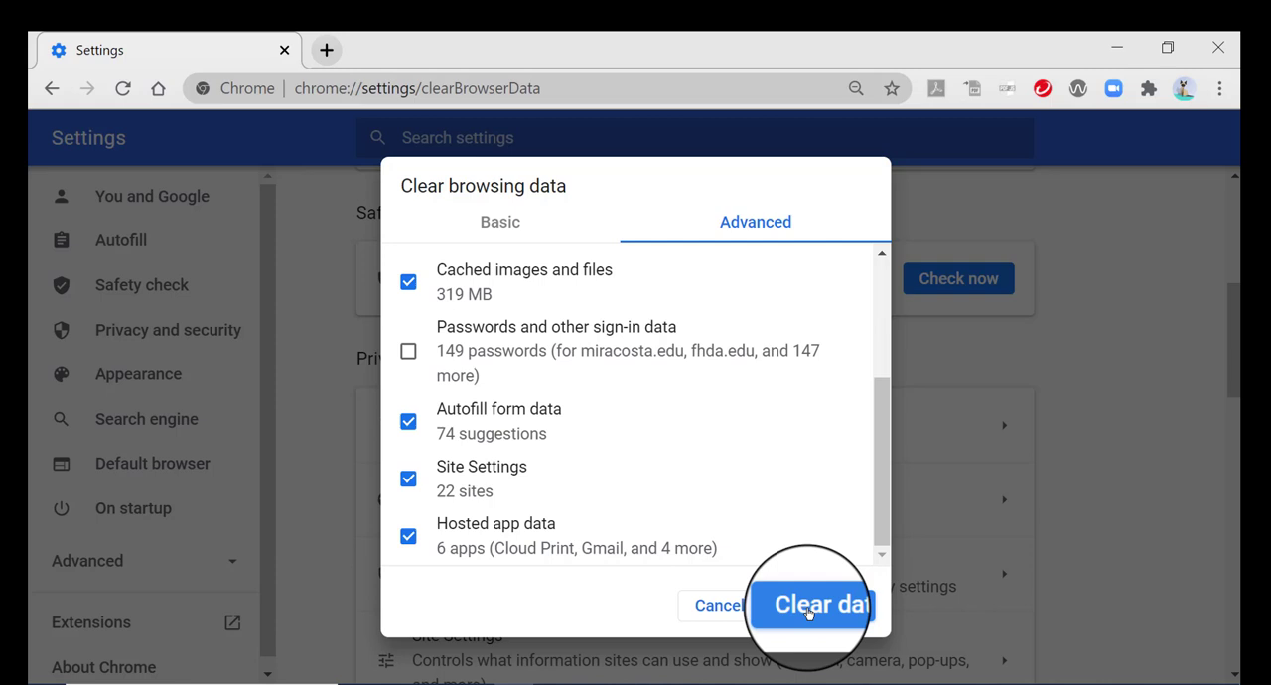
{"action": "mouse_move", "coordinate": [870, 426]}
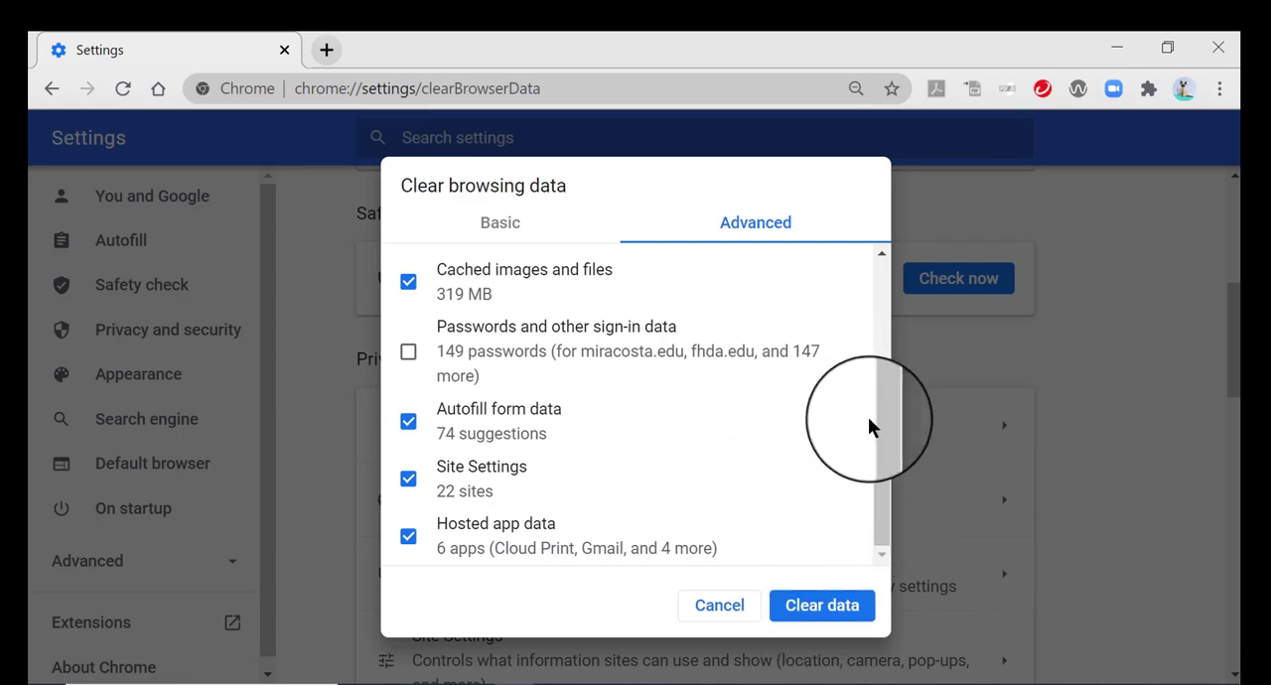
{"action": "mouse_move", "coordinate": [822, 608]}
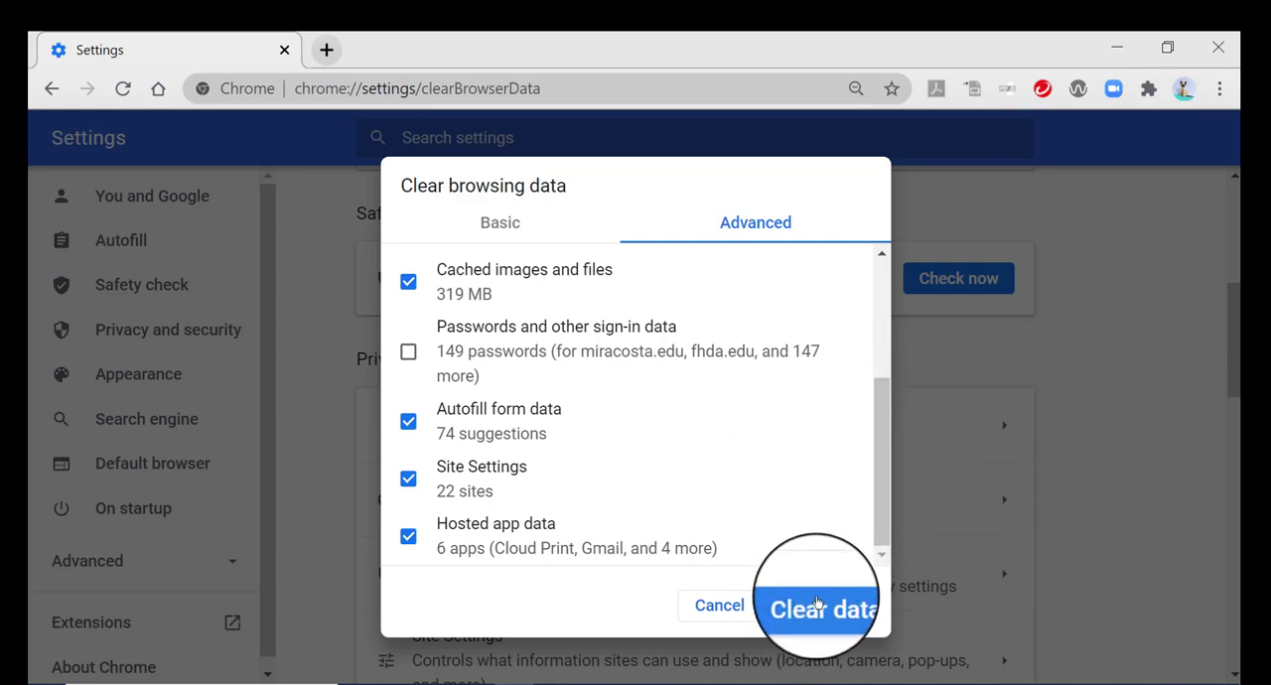
Step: Confirm Clear data so all-time browsing data, except saved passwords, begins clearing
{"action": "left_click", "coordinate": [818, 606]}
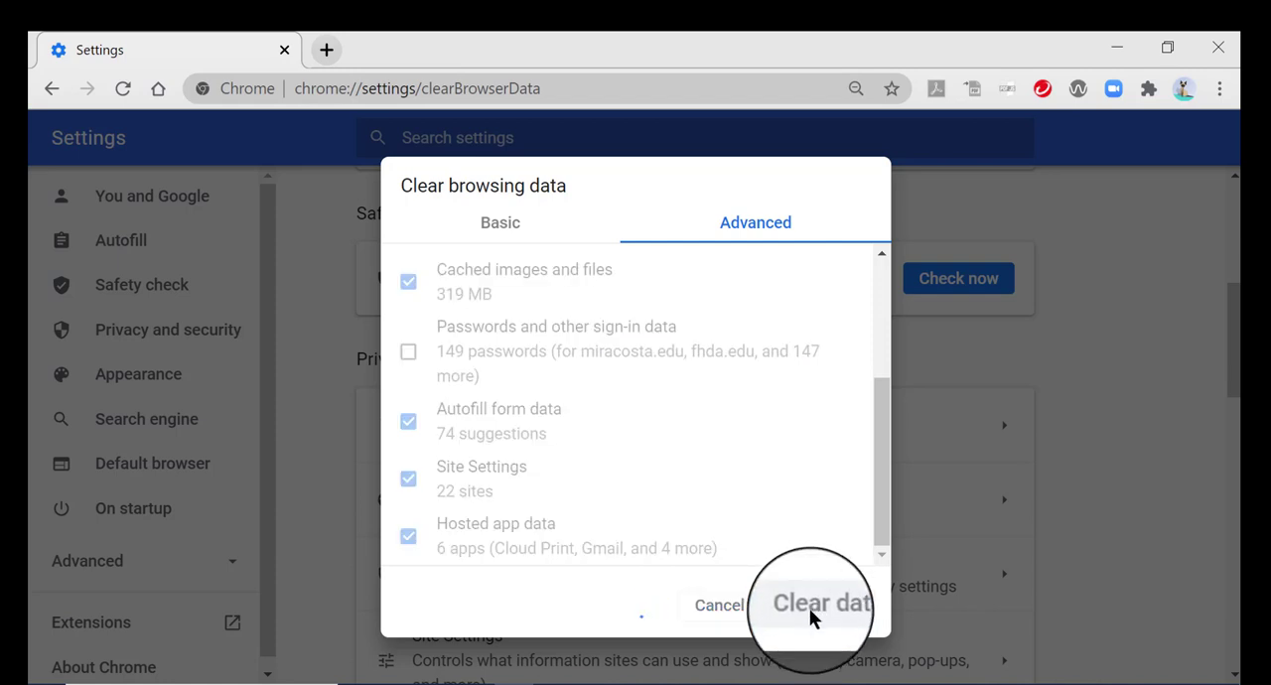
{"action": "left_click", "coordinate": [820, 603]}
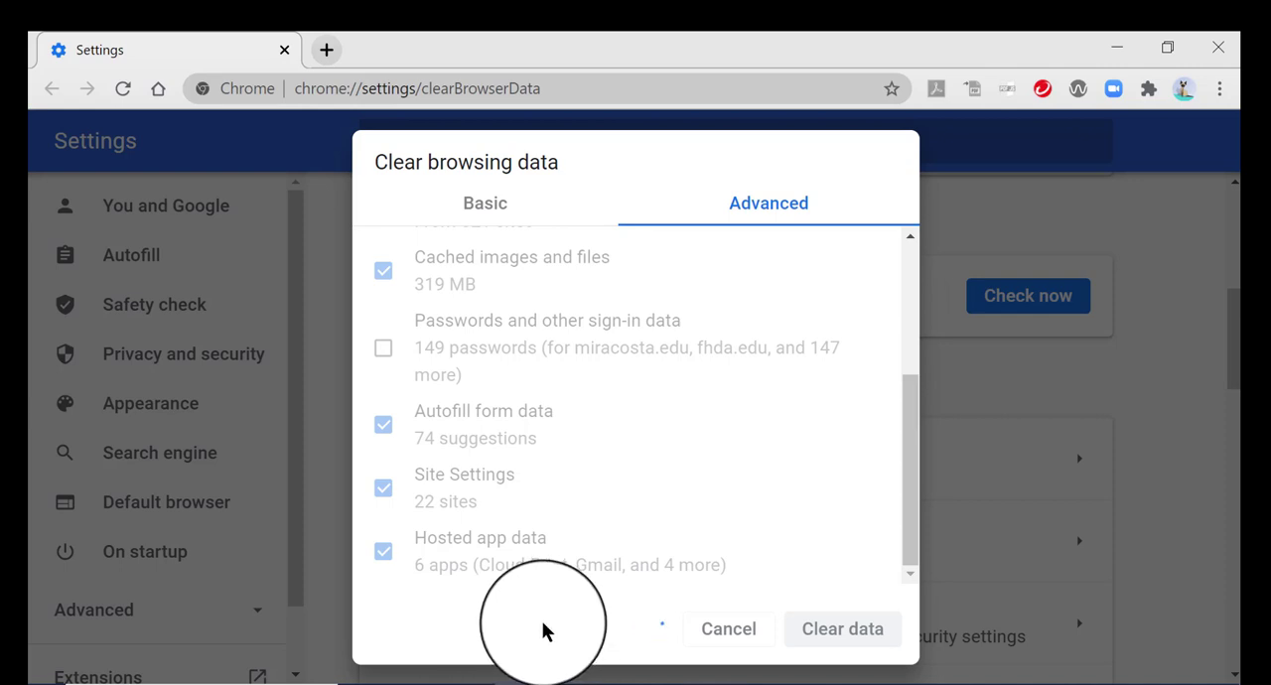
{"action": "left_click", "coordinate": [842, 628]}
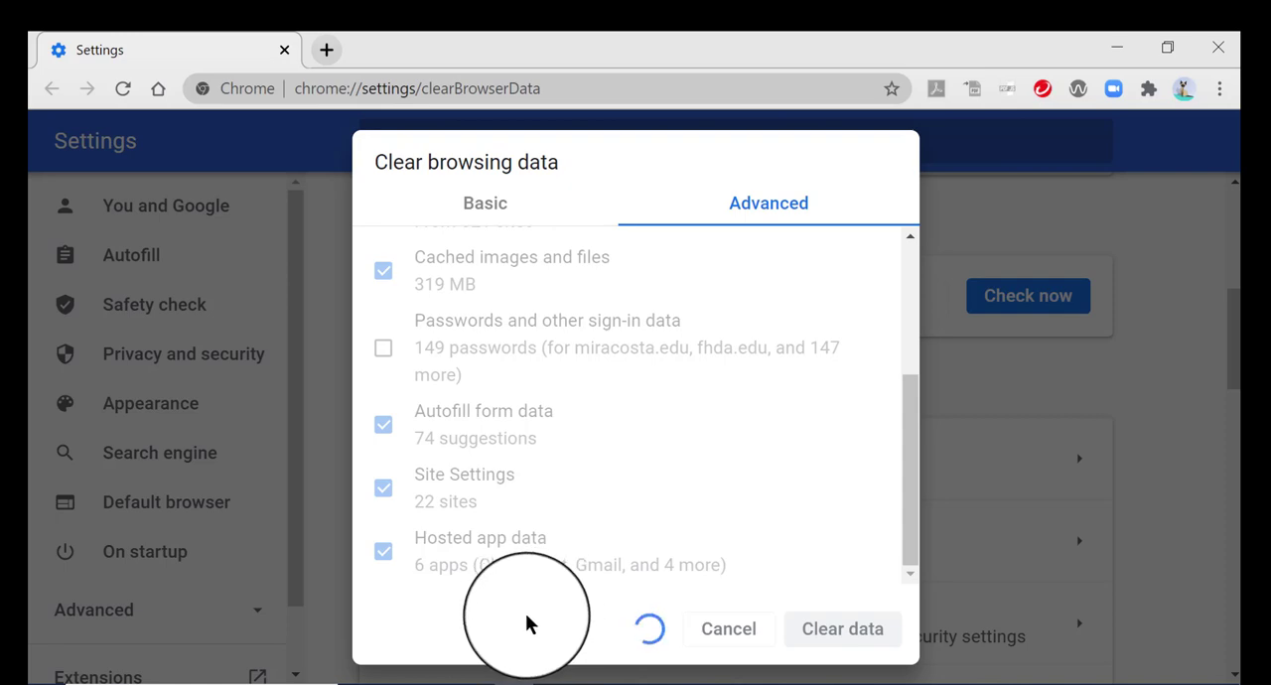
Step: Wait out the clearing until the dialog closes back to Privacy and security settings
{"action": "left_click", "coordinate": [842, 627]}
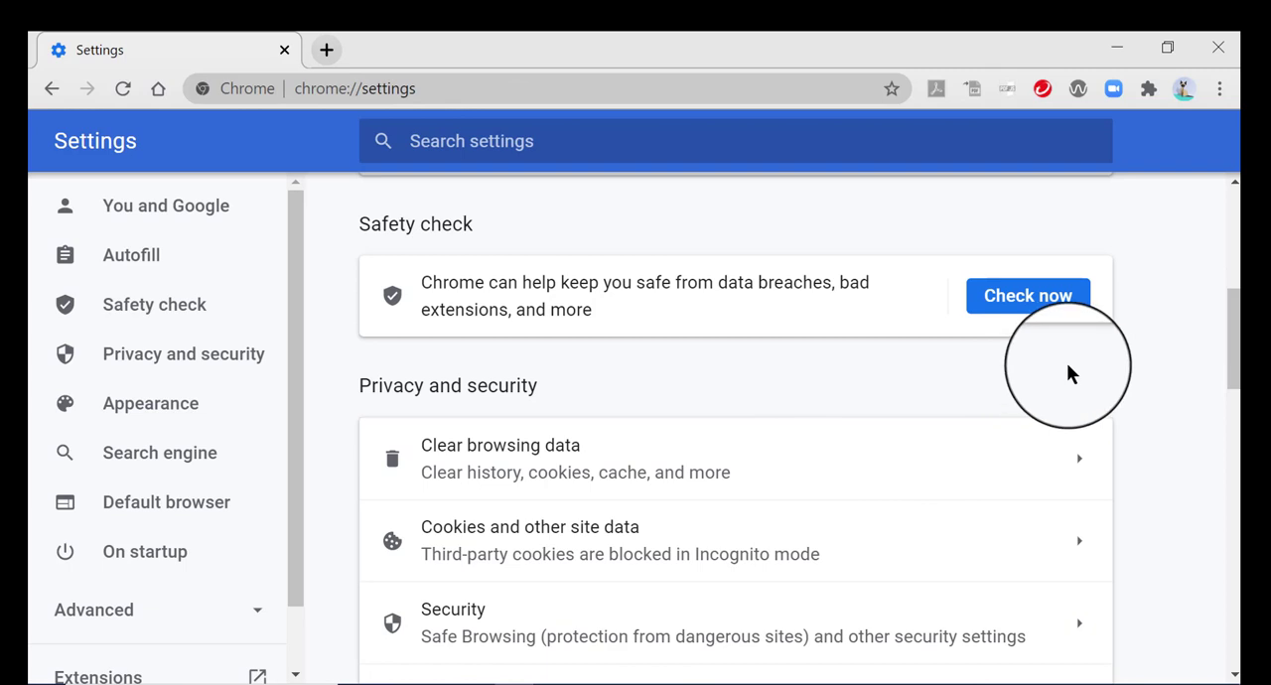
{"action": "mouse_move", "coordinate": [1070, 372]}
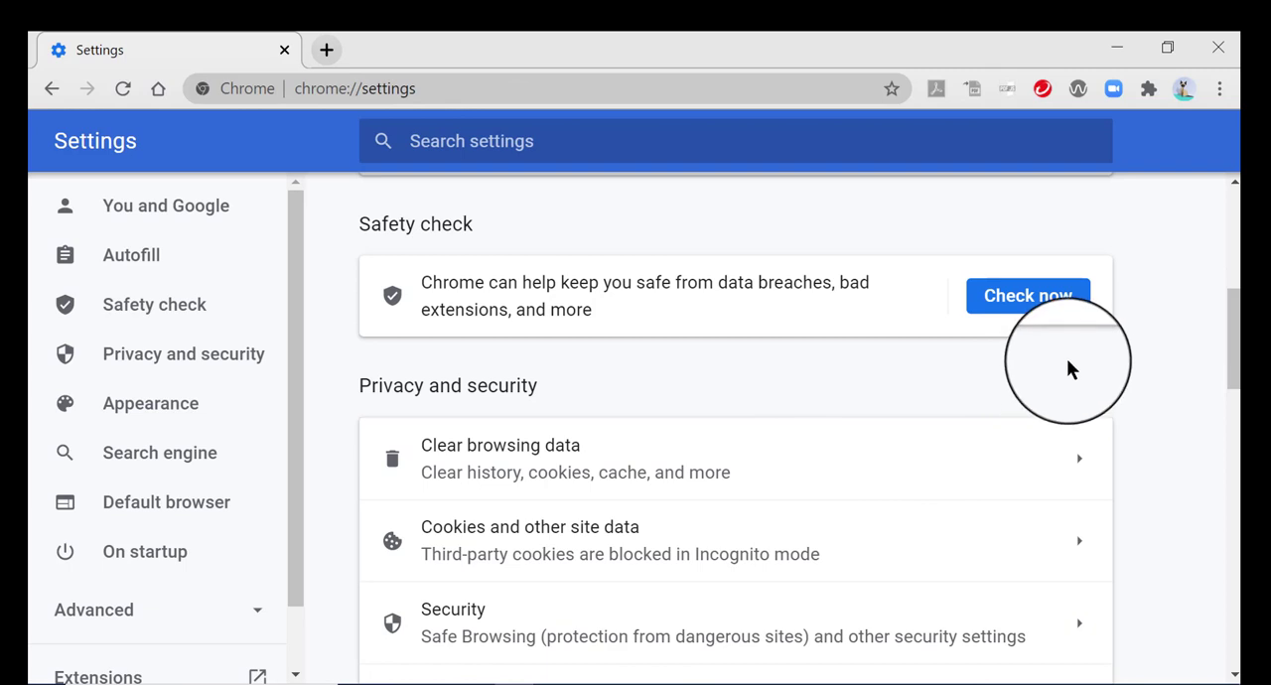
{"action": "mouse_move", "coordinate": [1056, 357]}
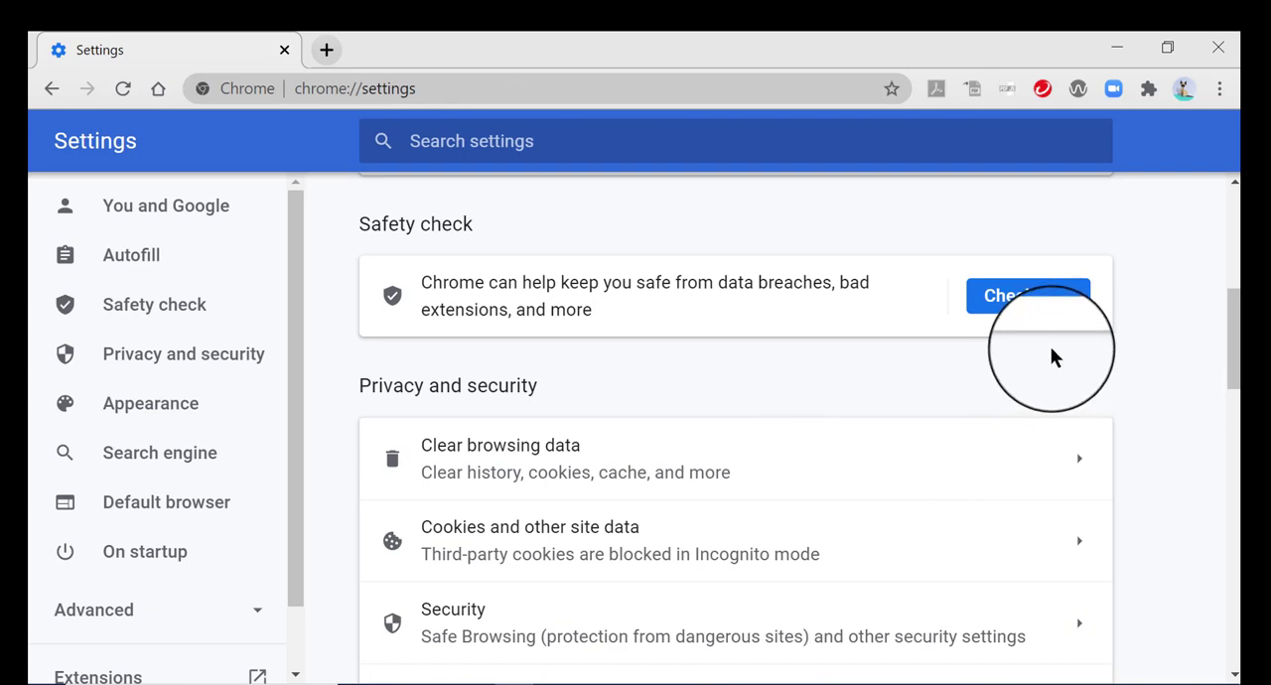
{"action": "mouse_move", "coordinate": [1168, 377]}
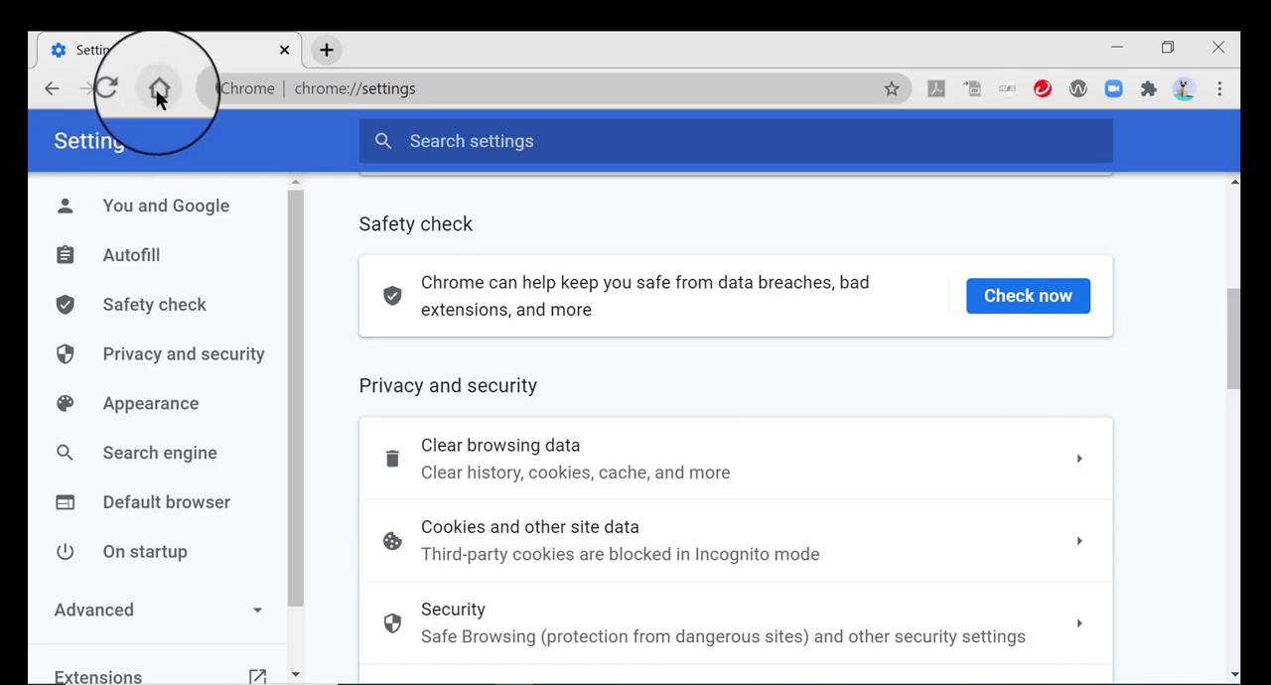
{"action": "mouse_move", "coordinate": [196, 159]}
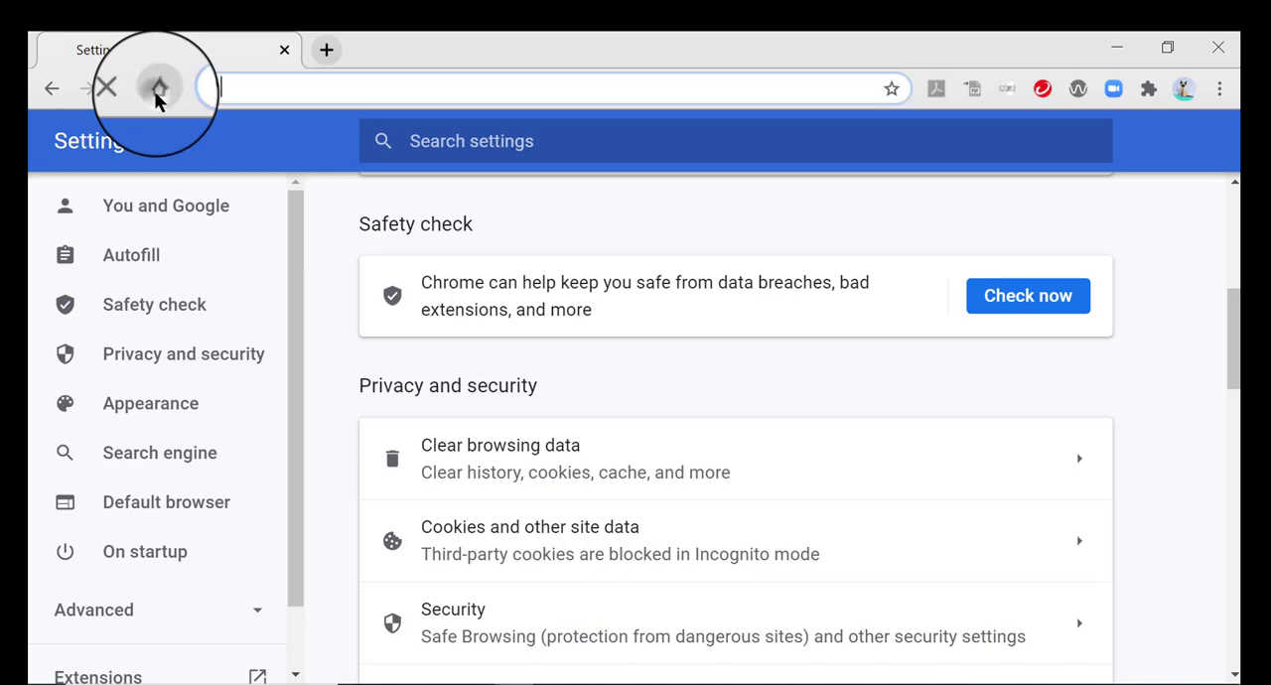
Step: Return to the Google New Tab home page via the toolbar Home button
{"action": "left_click", "coordinate": [159, 87]}
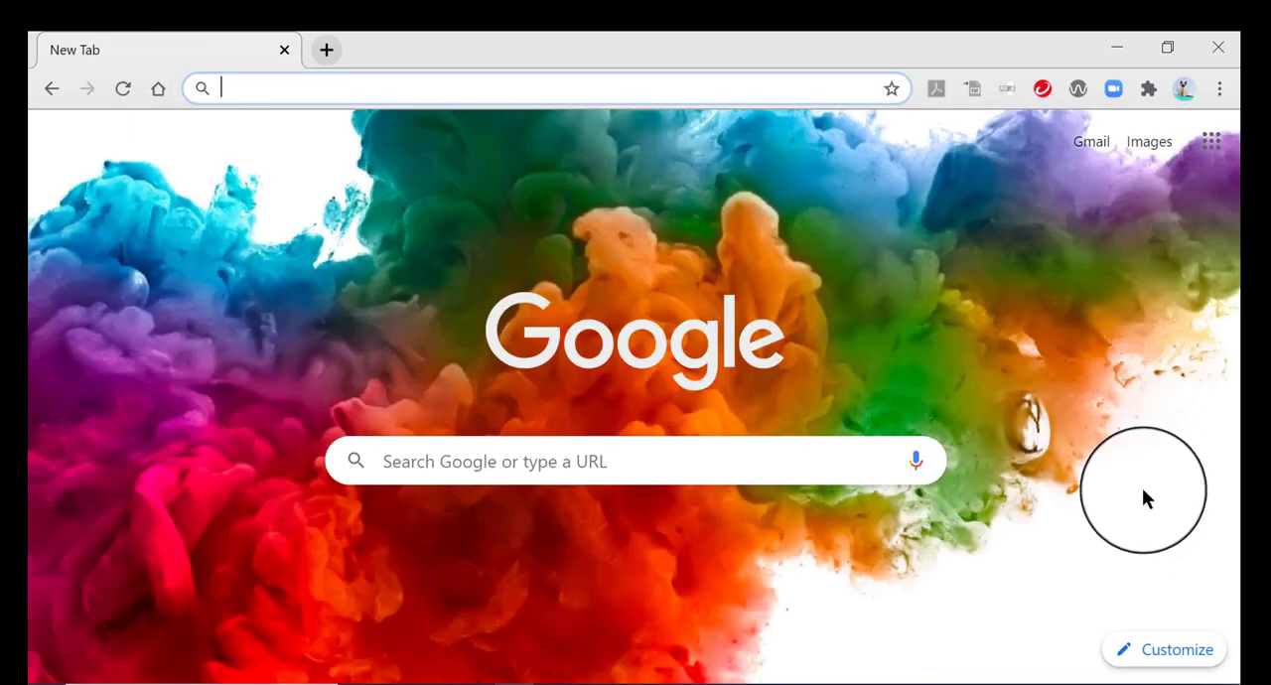
{"action": "mouse_move", "coordinate": [1127, 475]}
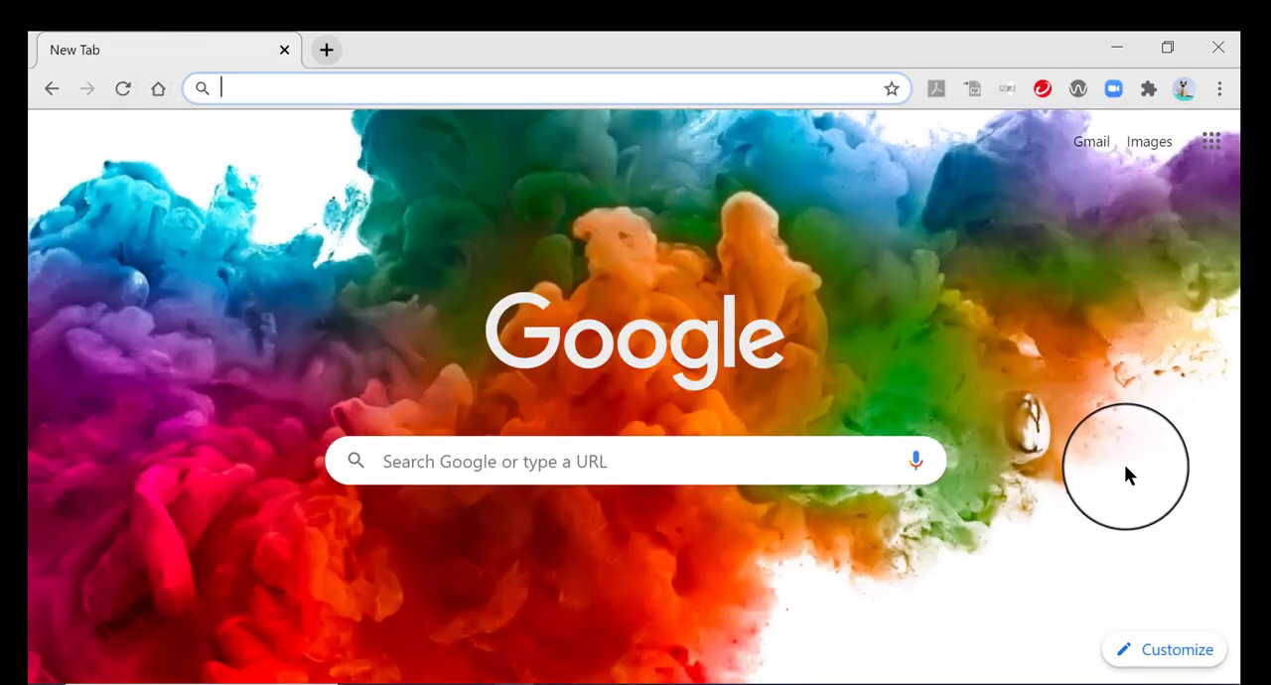
{"action": "mouse_move", "coordinate": [1108, 268]}
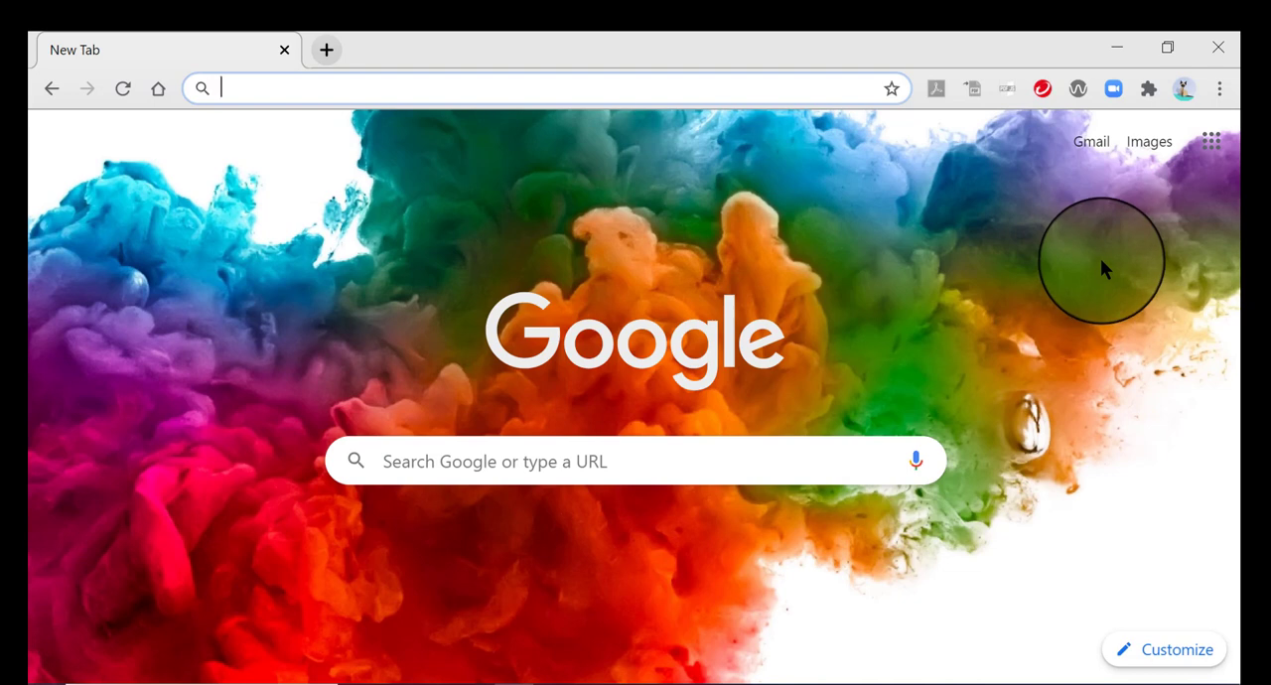